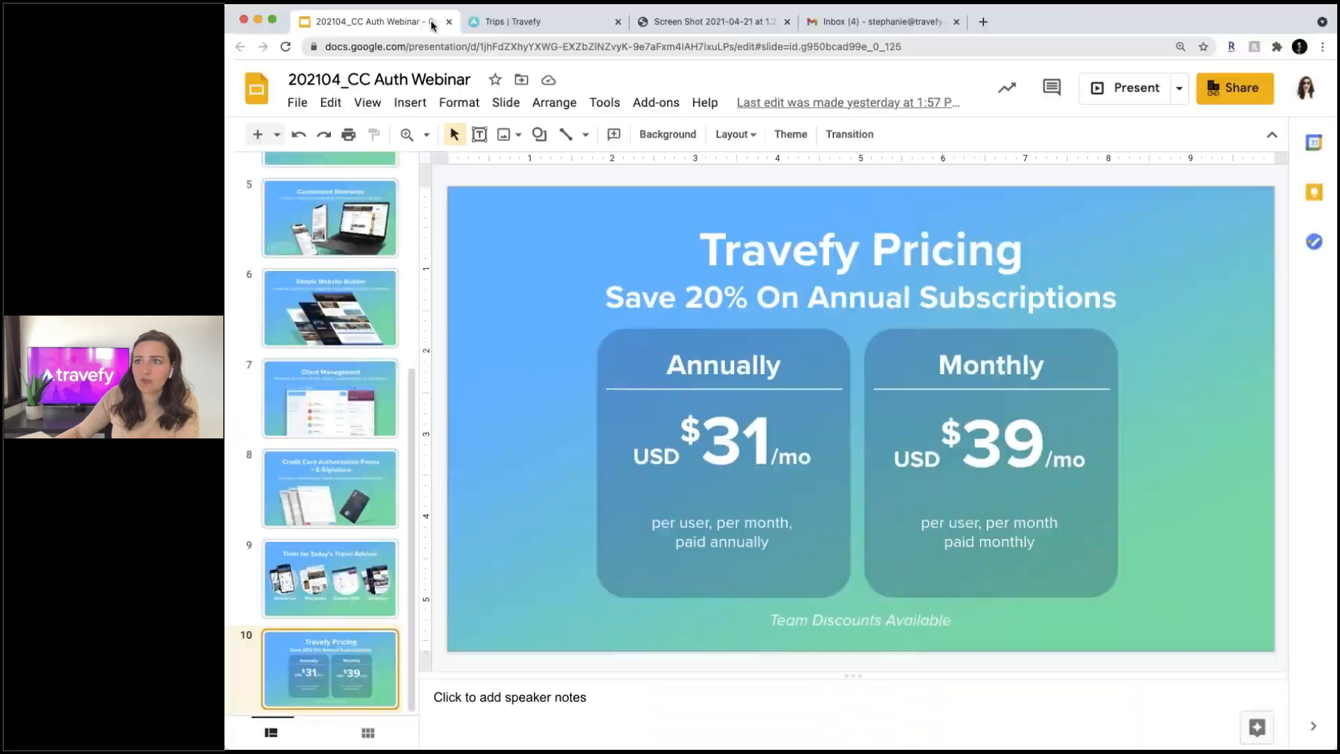
Switch from the Google Slides pricing slide to the Travefy trips tab.
{"action": "left_click", "coordinate": [545, 22]}
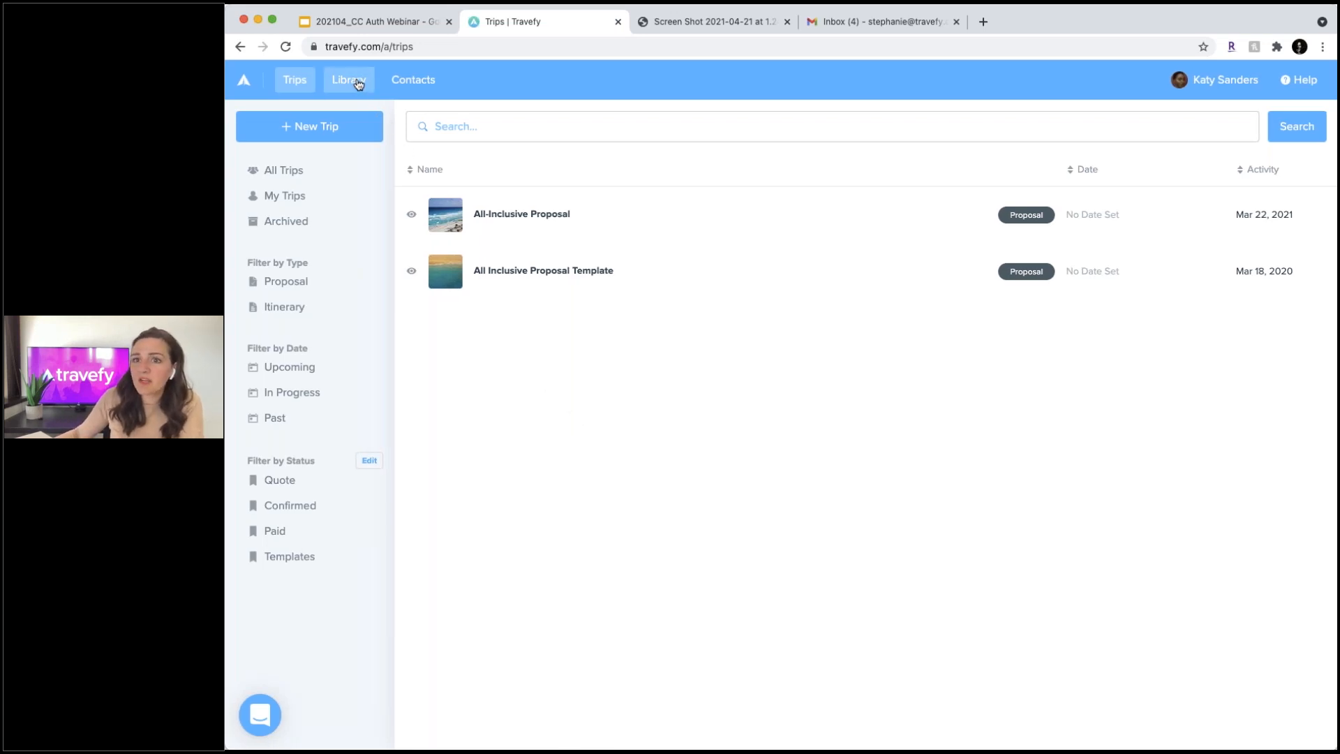
Go to the Travefy Library and start a new library item.
{"action": "left_click", "coordinate": [347, 80]}
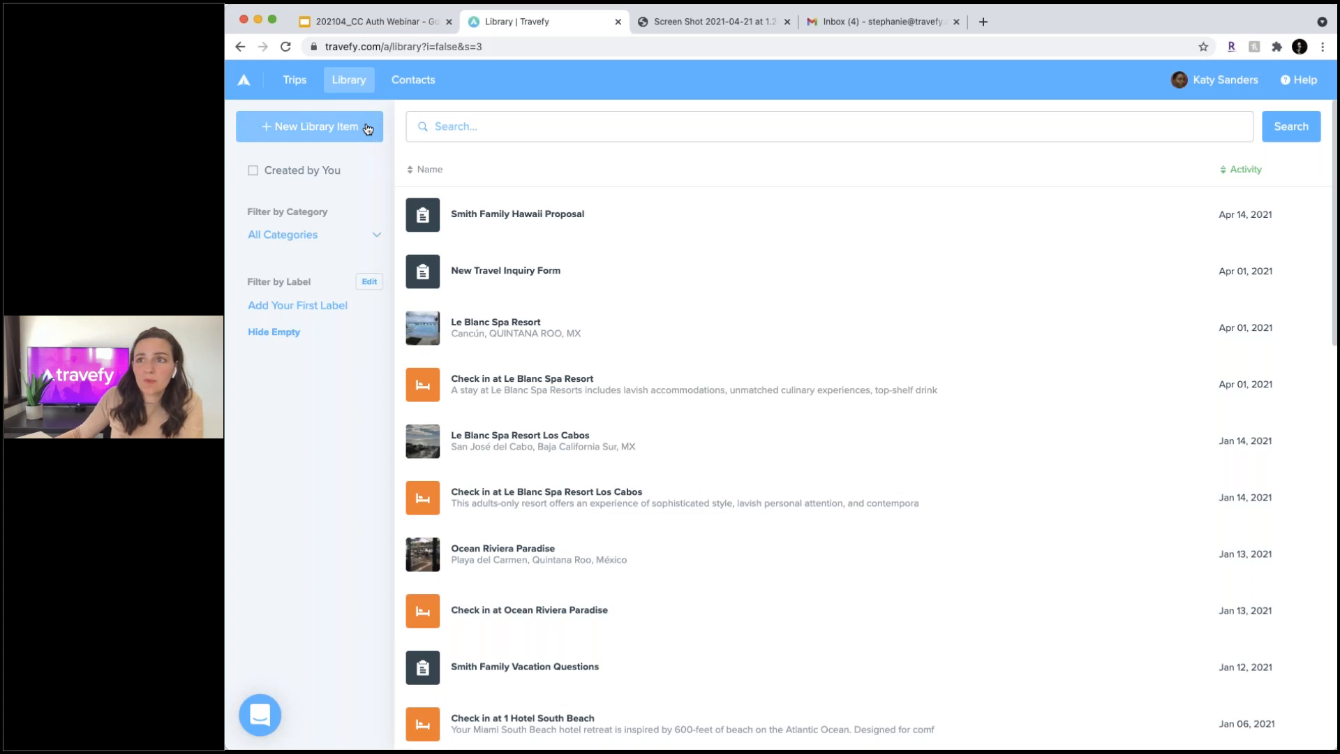
{"action": "left_click", "coordinate": [309, 127]}
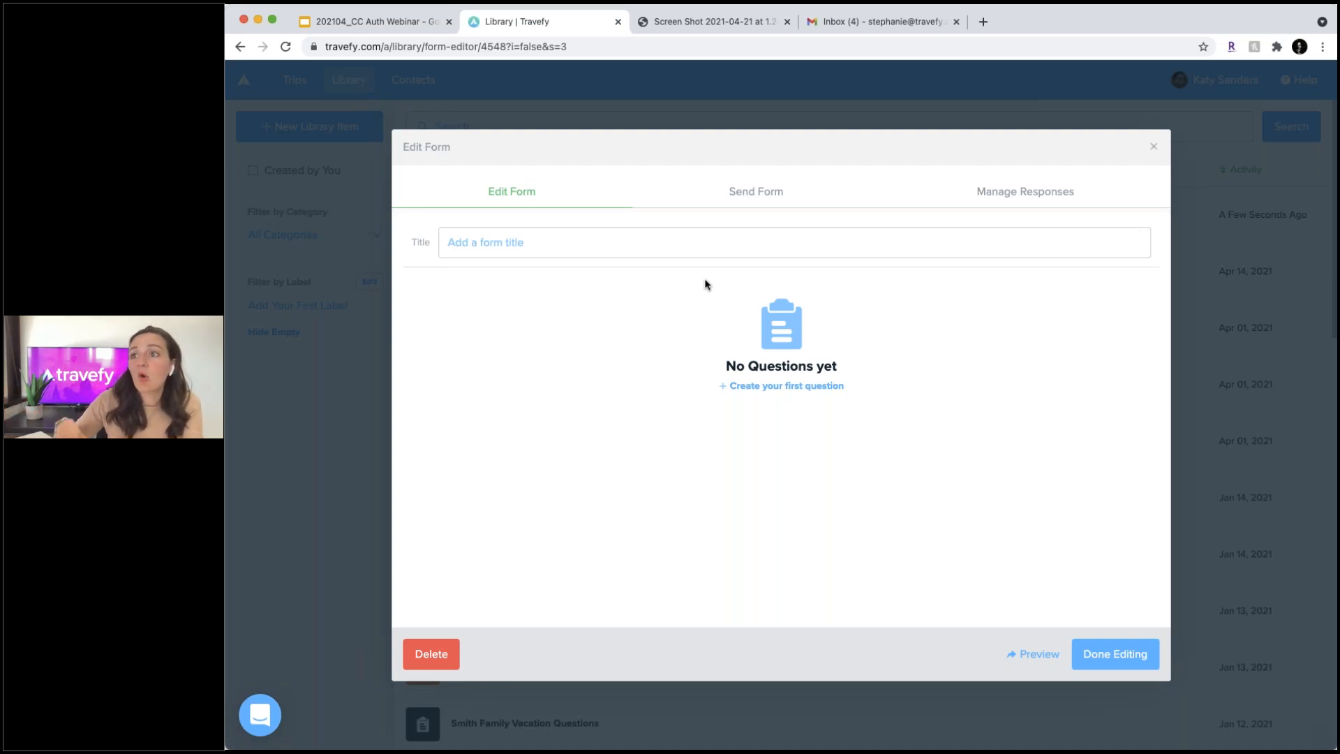
{"action": "mouse_move", "coordinate": [715, 263]}
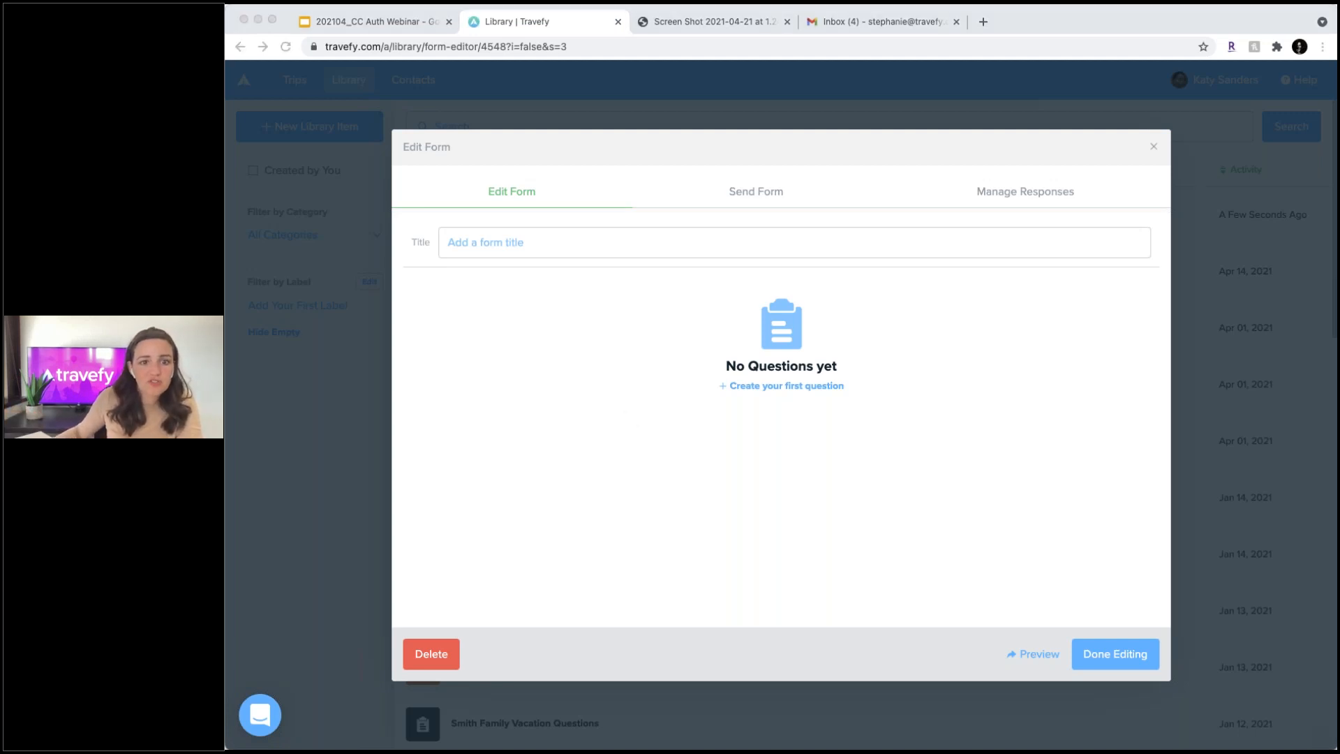
Name the form 'Credit Card Authorization' and add a first question.
{"action": "left_click", "coordinate": [498, 242]}
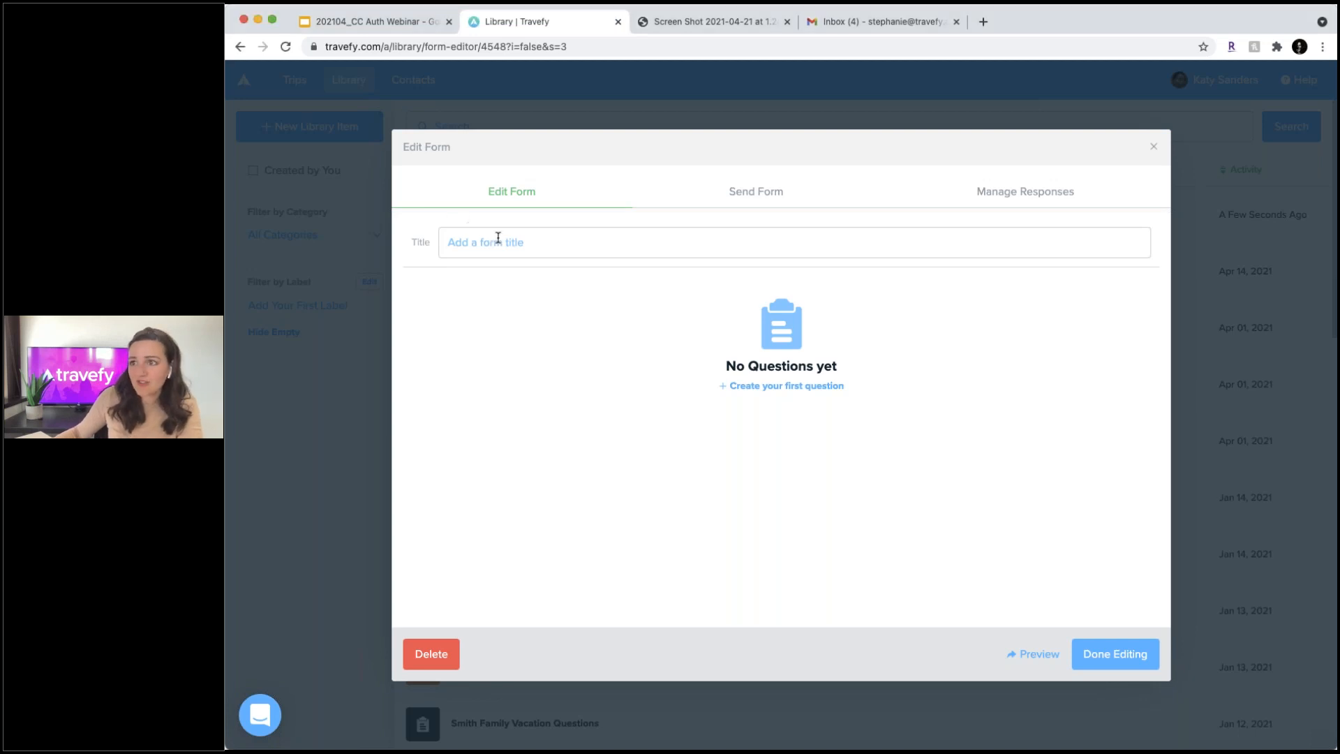
{"action": "type", "text": "Credit Card Authorization"}
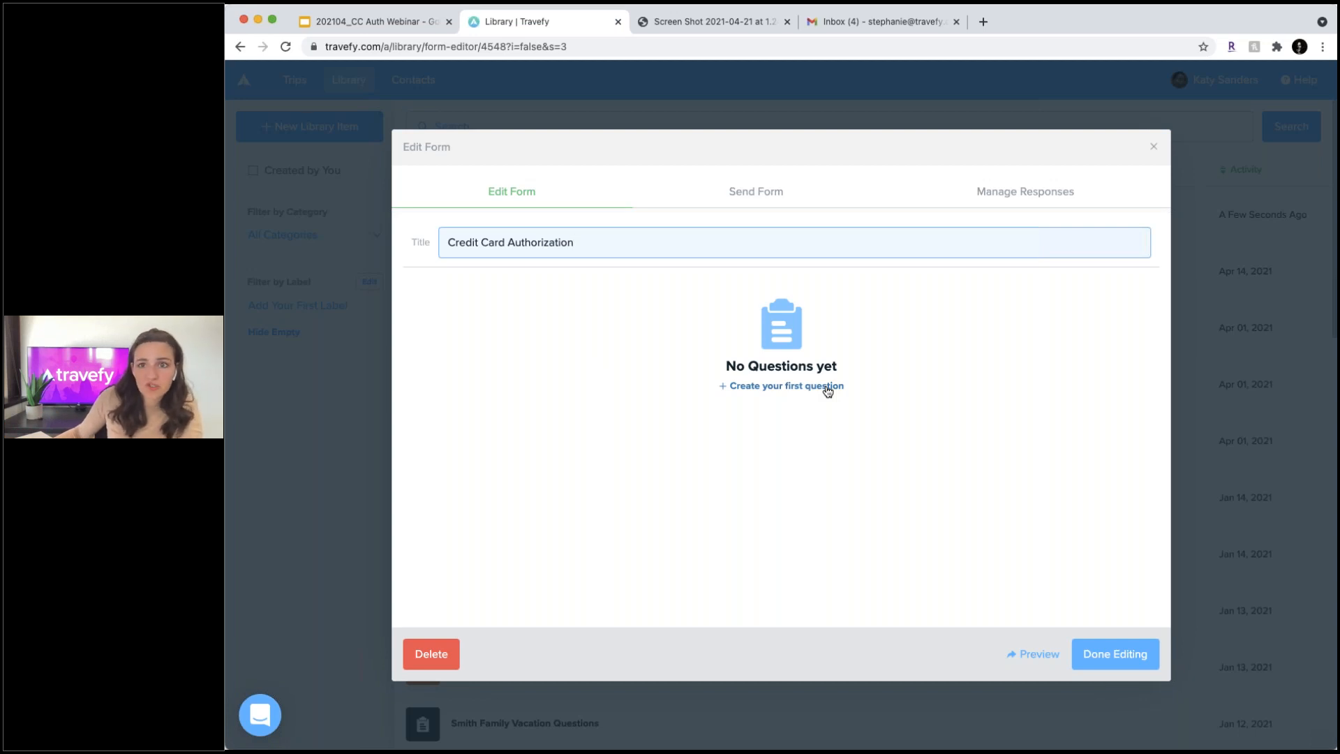
{"action": "left_click", "coordinate": [779, 385]}
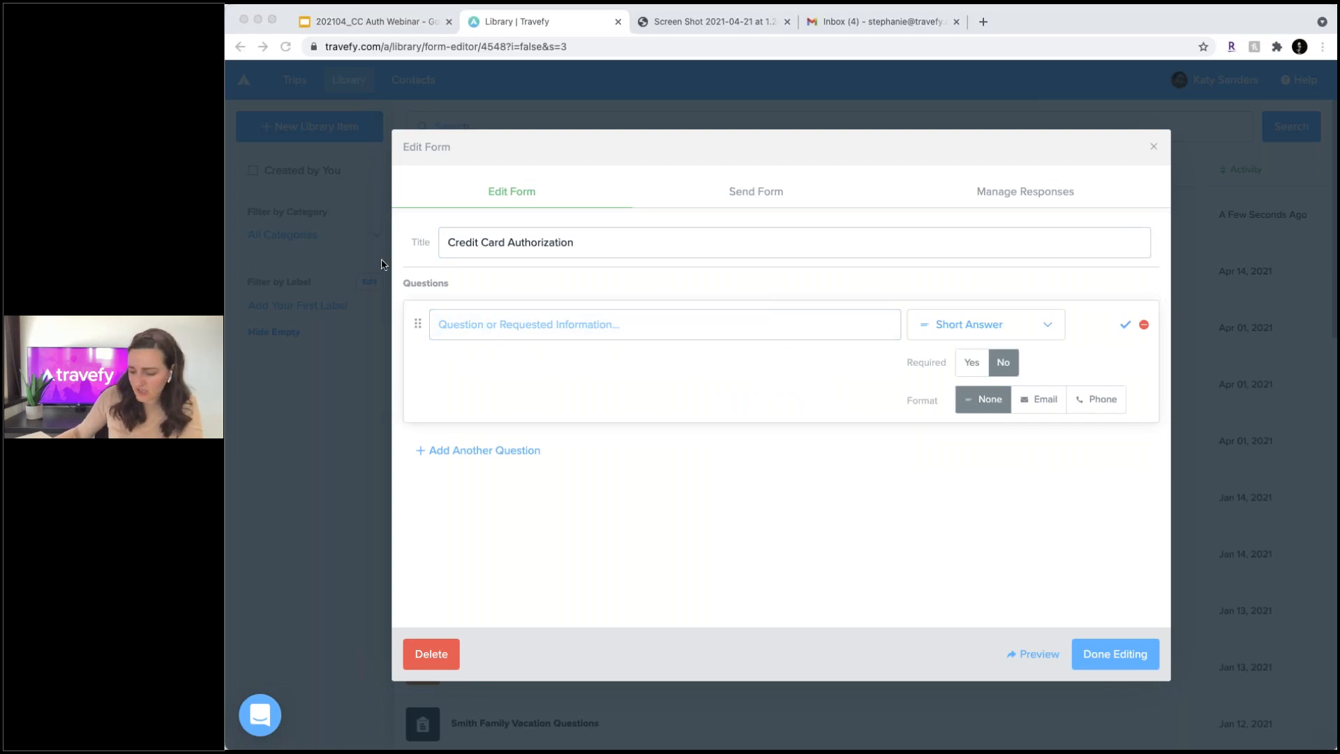
Enter the question 'Please Enter Your Payment Information' as a Card Authorization type.
{"action": "left_click", "coordinate": [665, 324]}
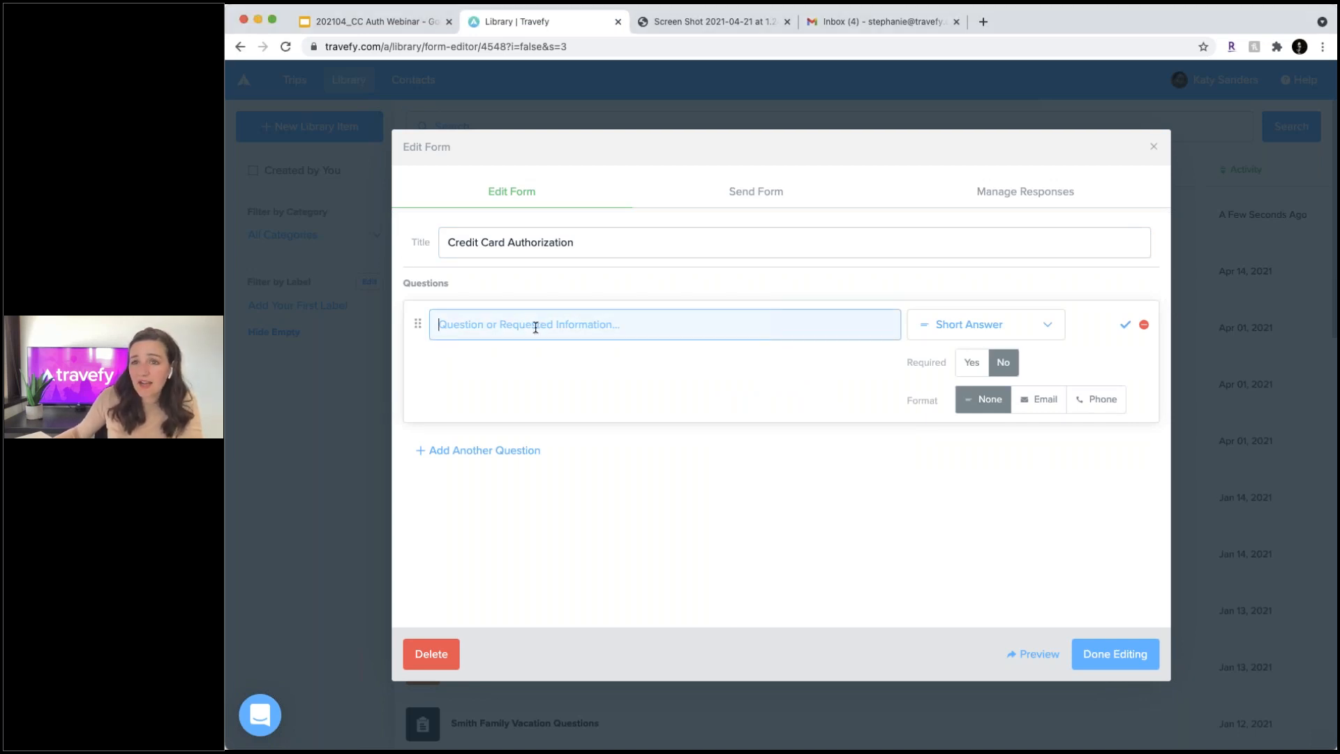
{"action": "type", "text": "Please Enter Your Payment Information"}
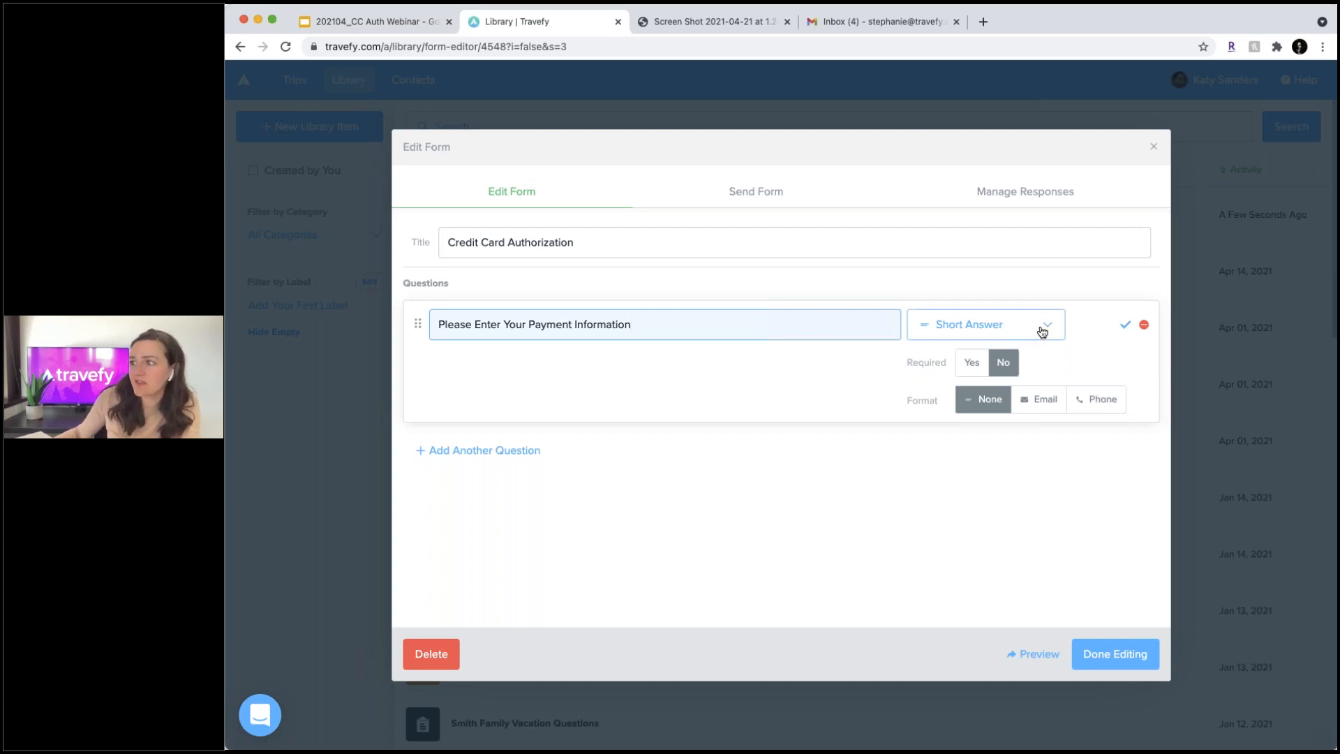
{"action": "left_click", "coordinate": [983, 324]}
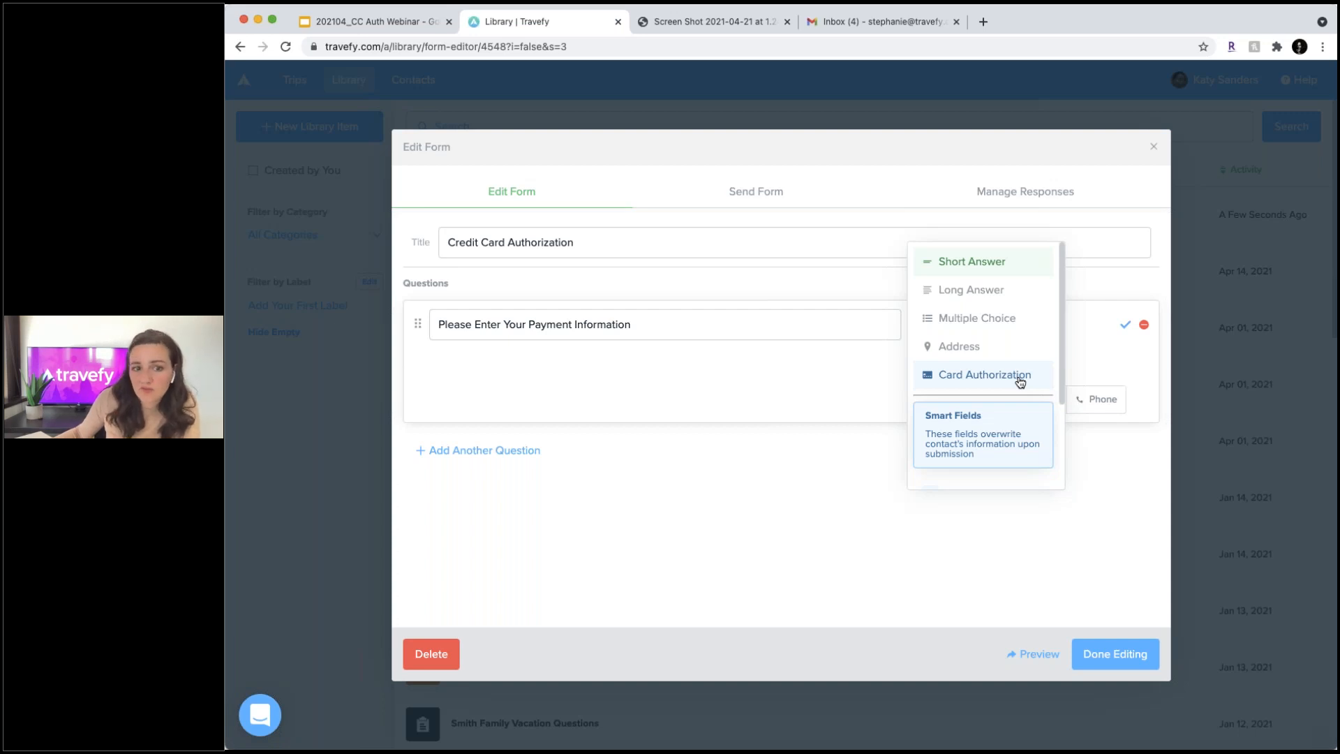
{"action": "left_click", "coordinate": [983, 374]}
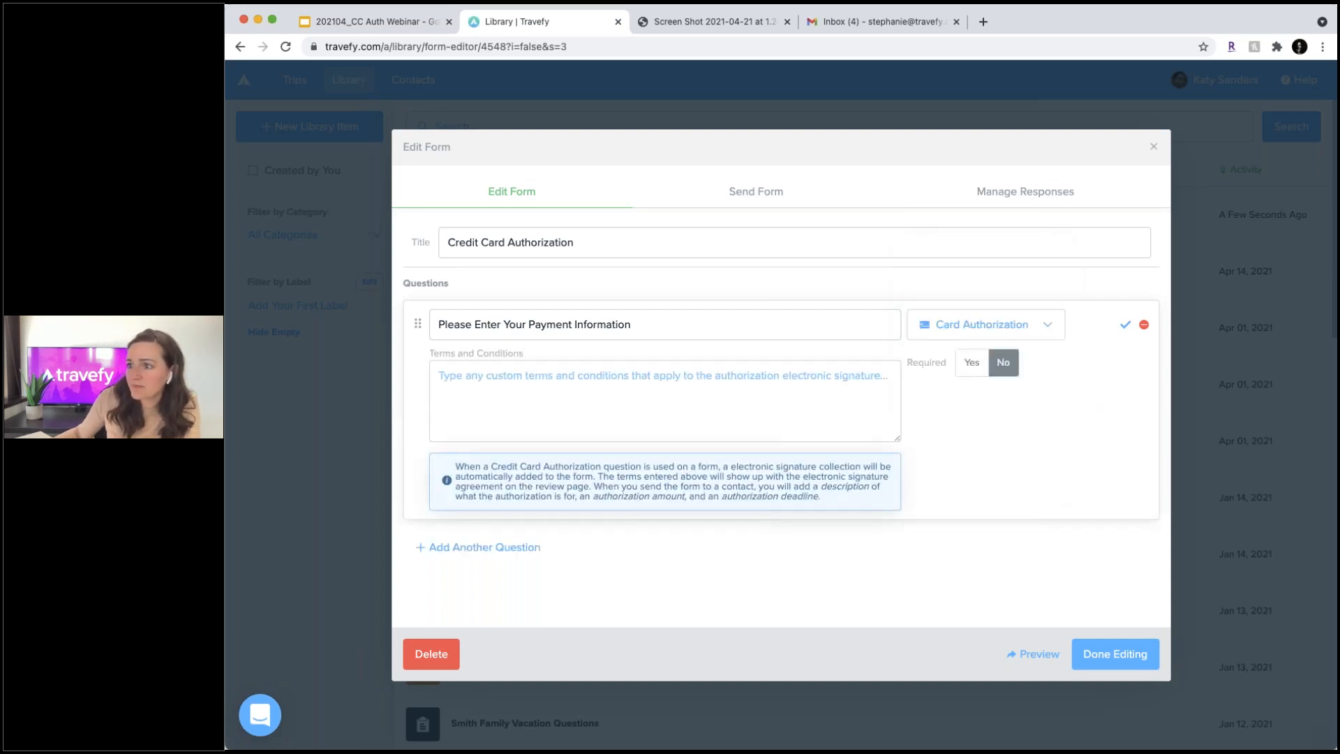
Add the authorization terms, make the question required, and save it.
{"action": "left_click", "coordinate": [665, 399]}
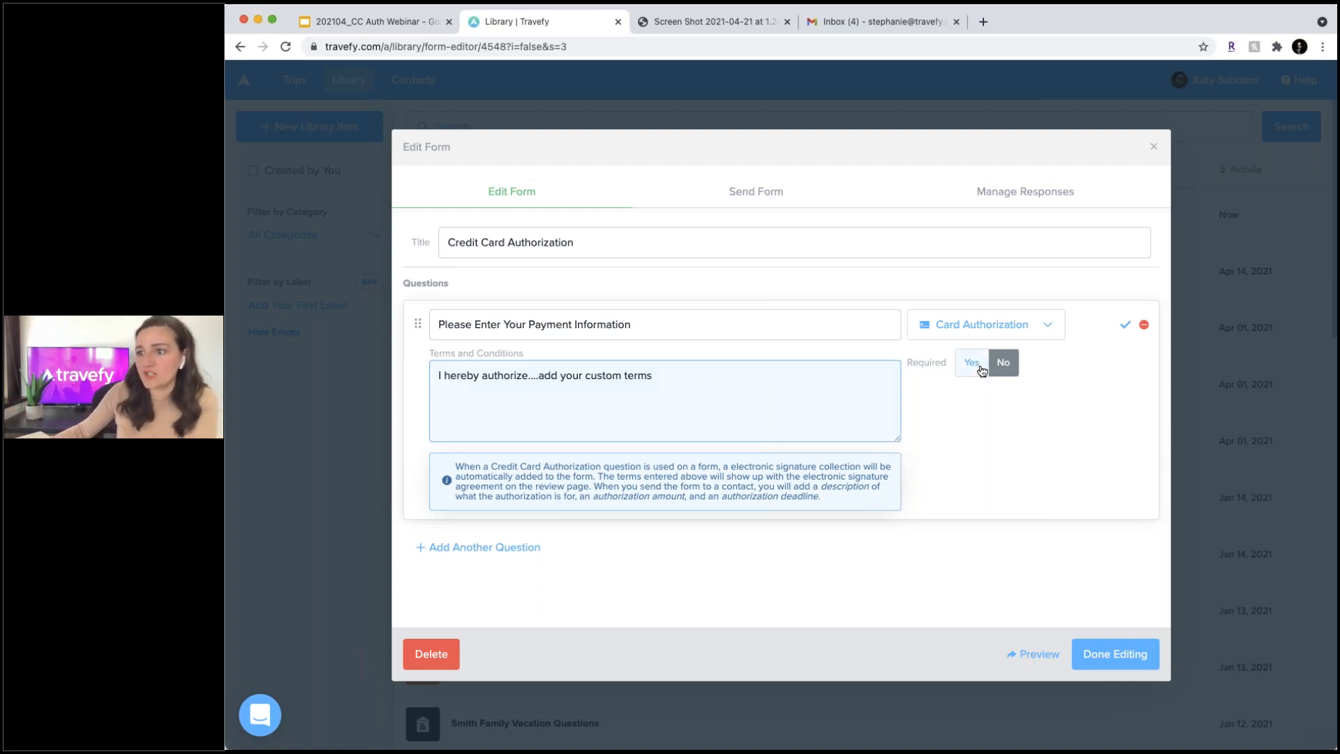
{"action": "left_click", "coordinate": [971, 363]}
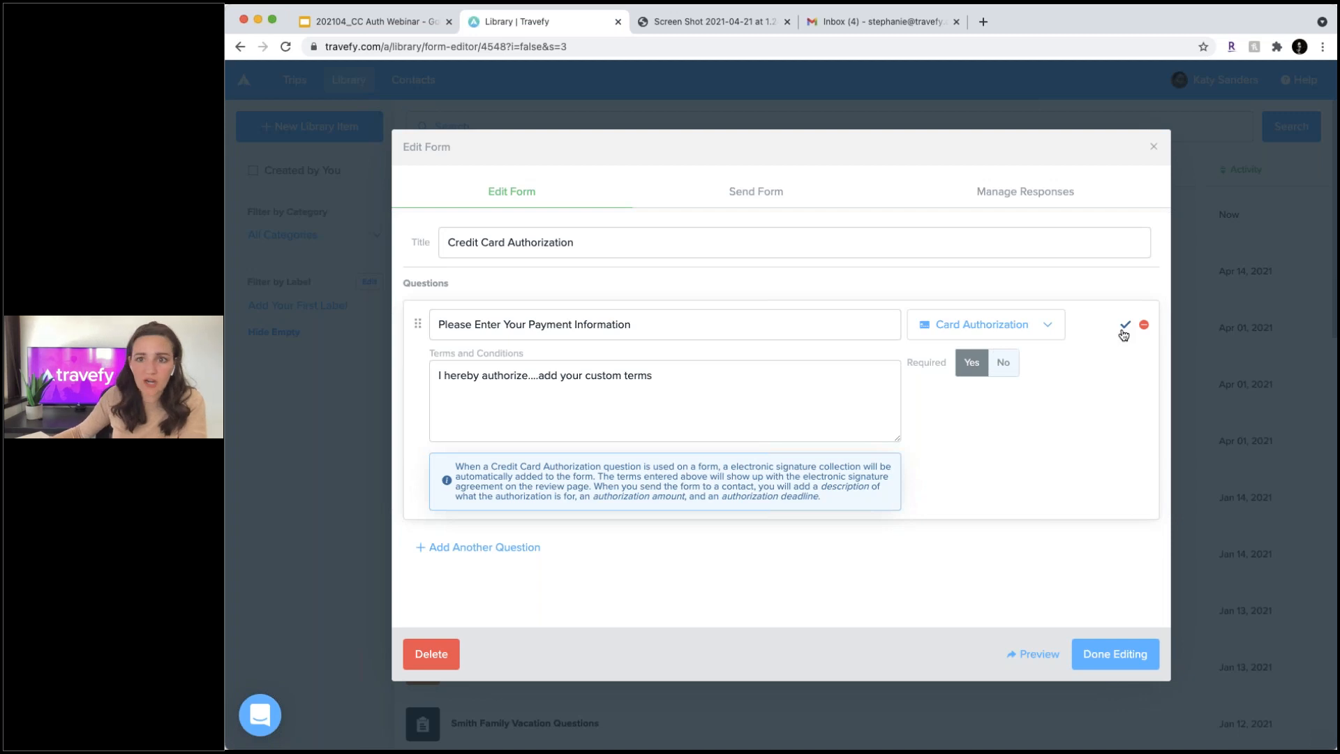
{"action": "left_click", "coordinate": [1124, 325]}
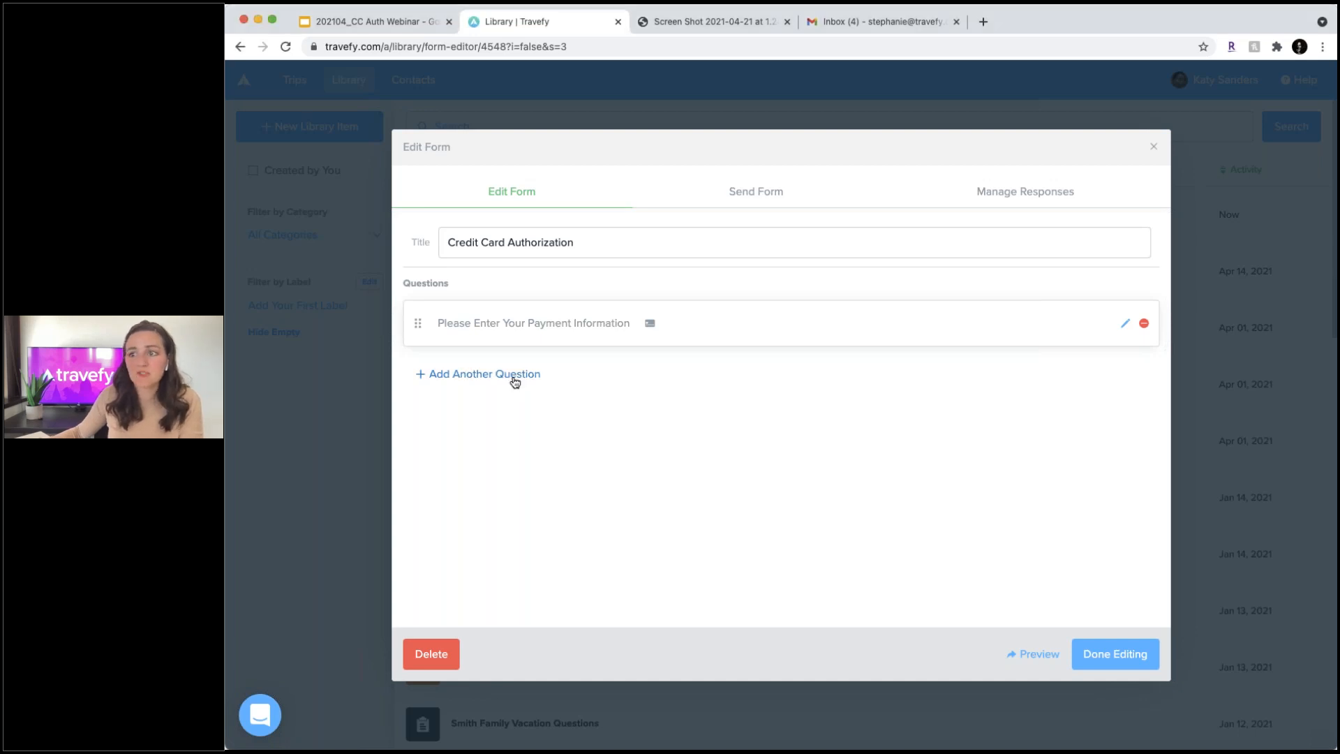
Add a long-answer question 'Please add any frequent flyer numbers' and finish editing the form.
{"action": "left_click", "coordinate": [484, 373]}
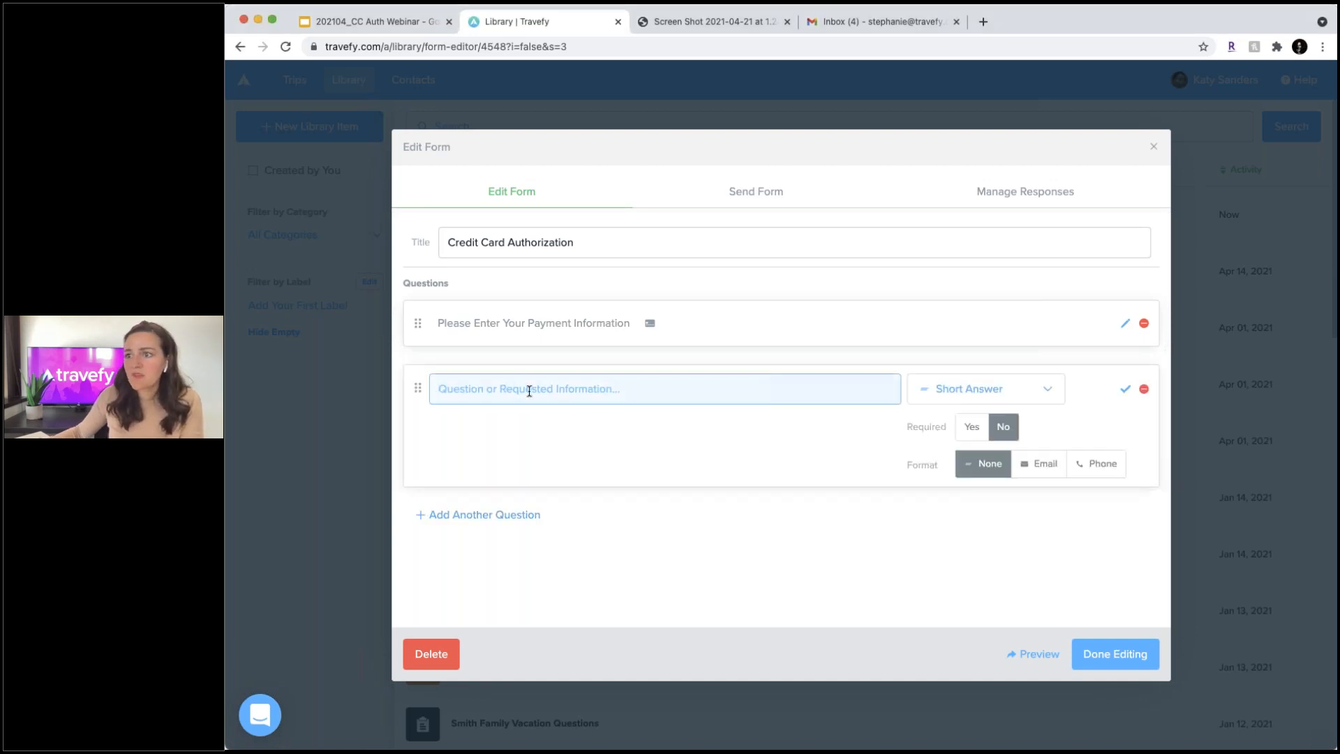
{"action": "type", "text": "Please add any frequent flyer numbers"}
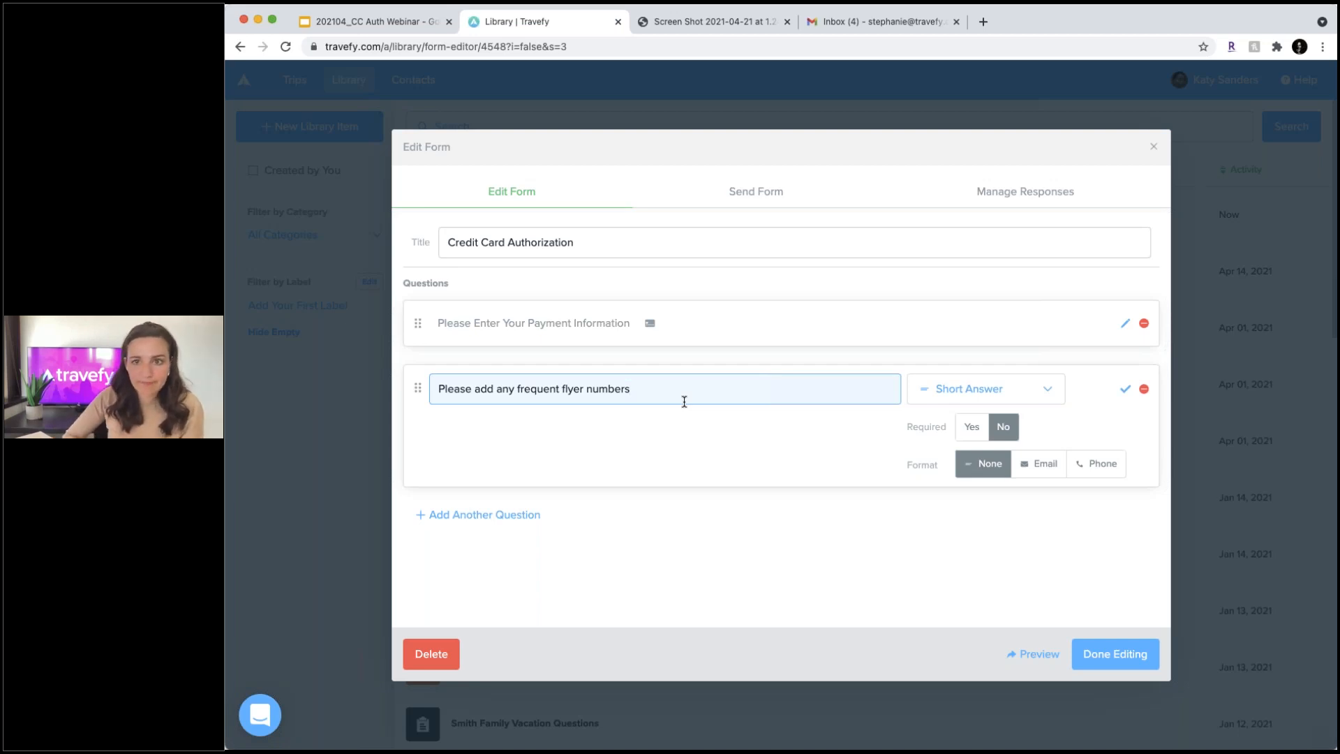
{"action": "mouse_move", "coordinate": [948, 412]}
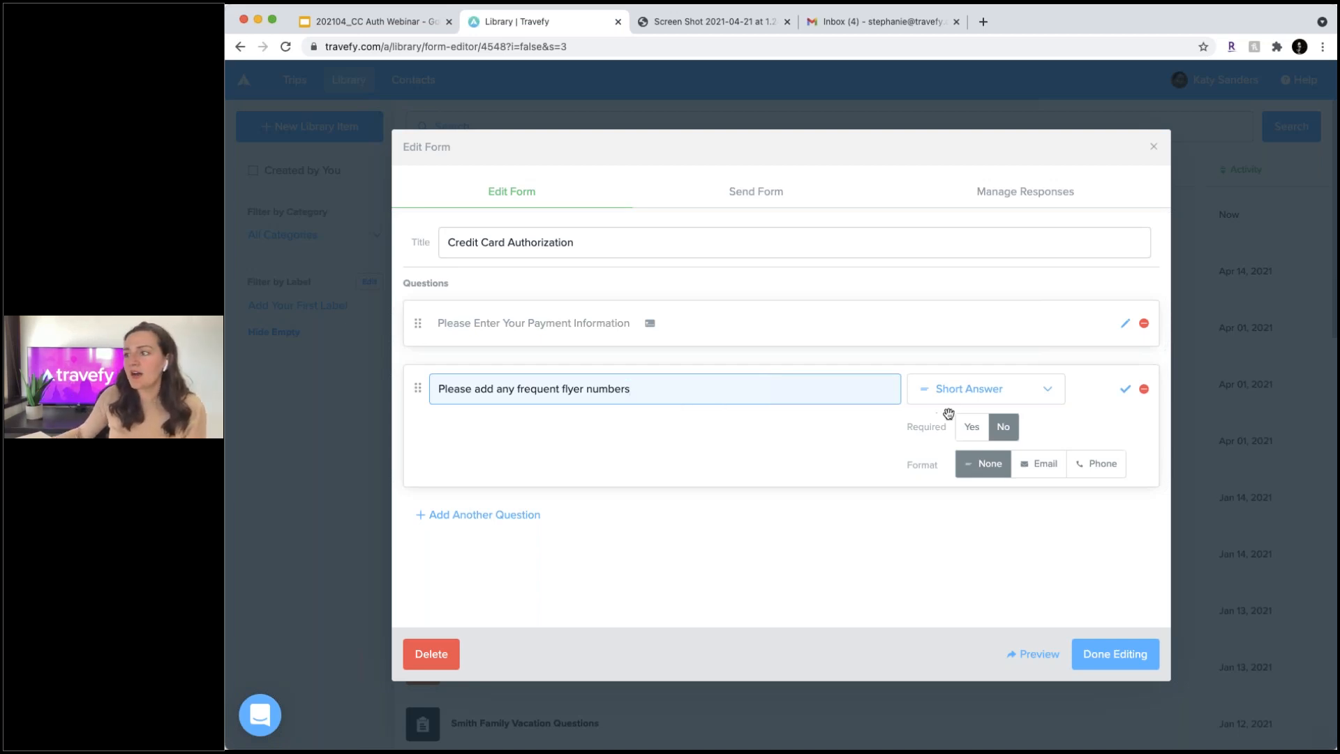
{"action": "left_click", "coordinate": [982, 389]}
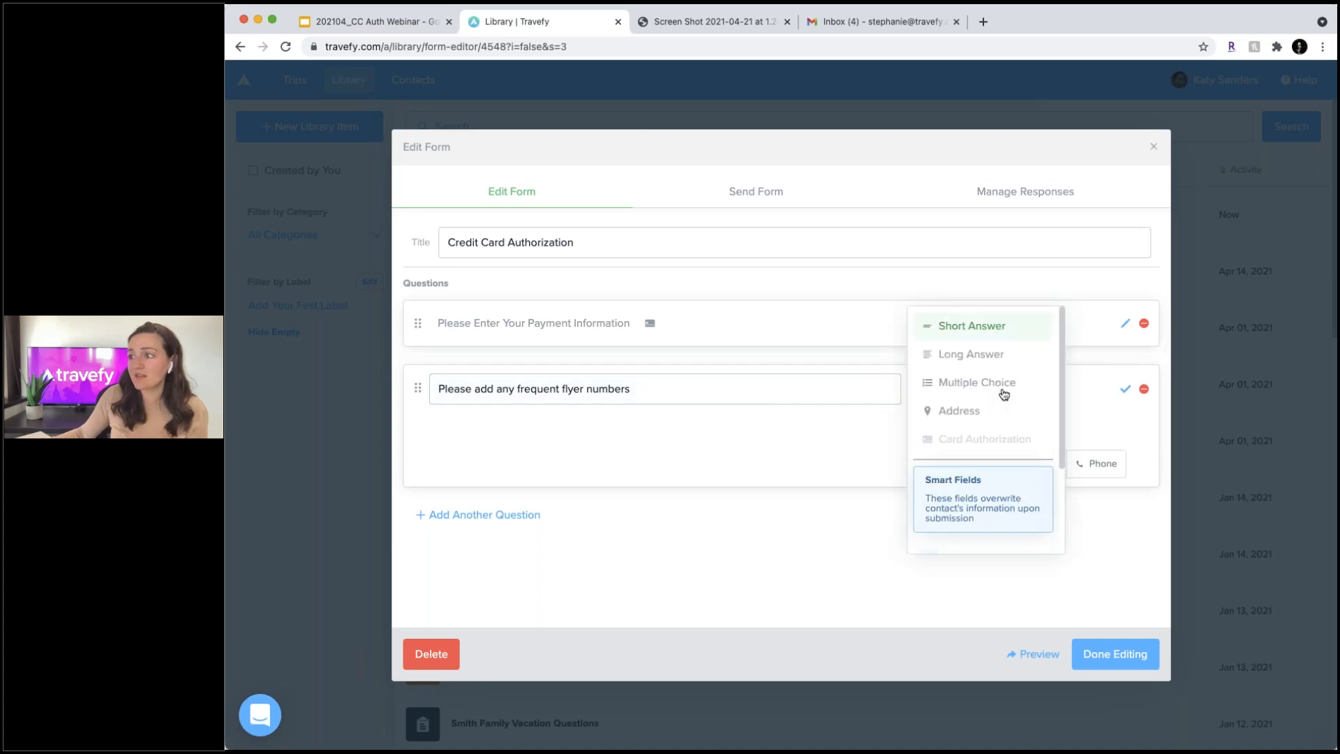
{"action": "left_click", "coordinate": [970, 354]}
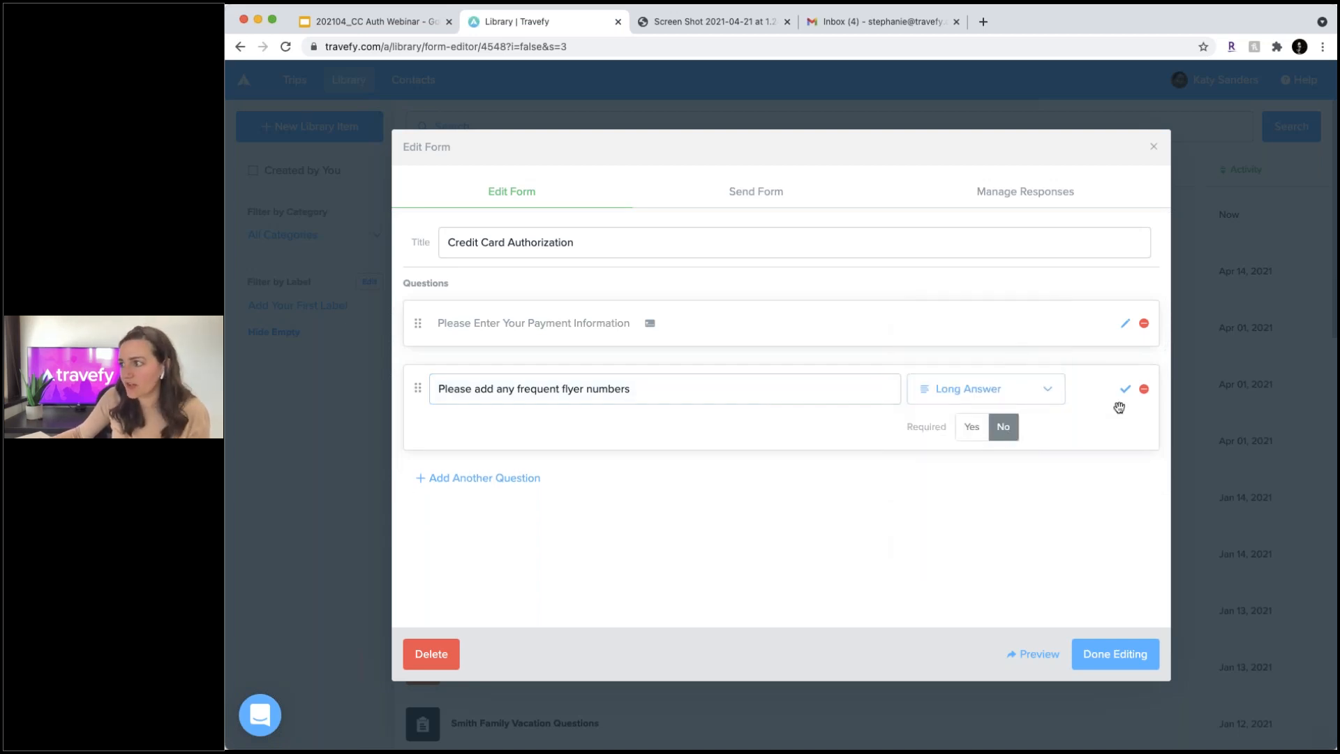
{"action": "left_click", "coordinate": [1125, 388]}
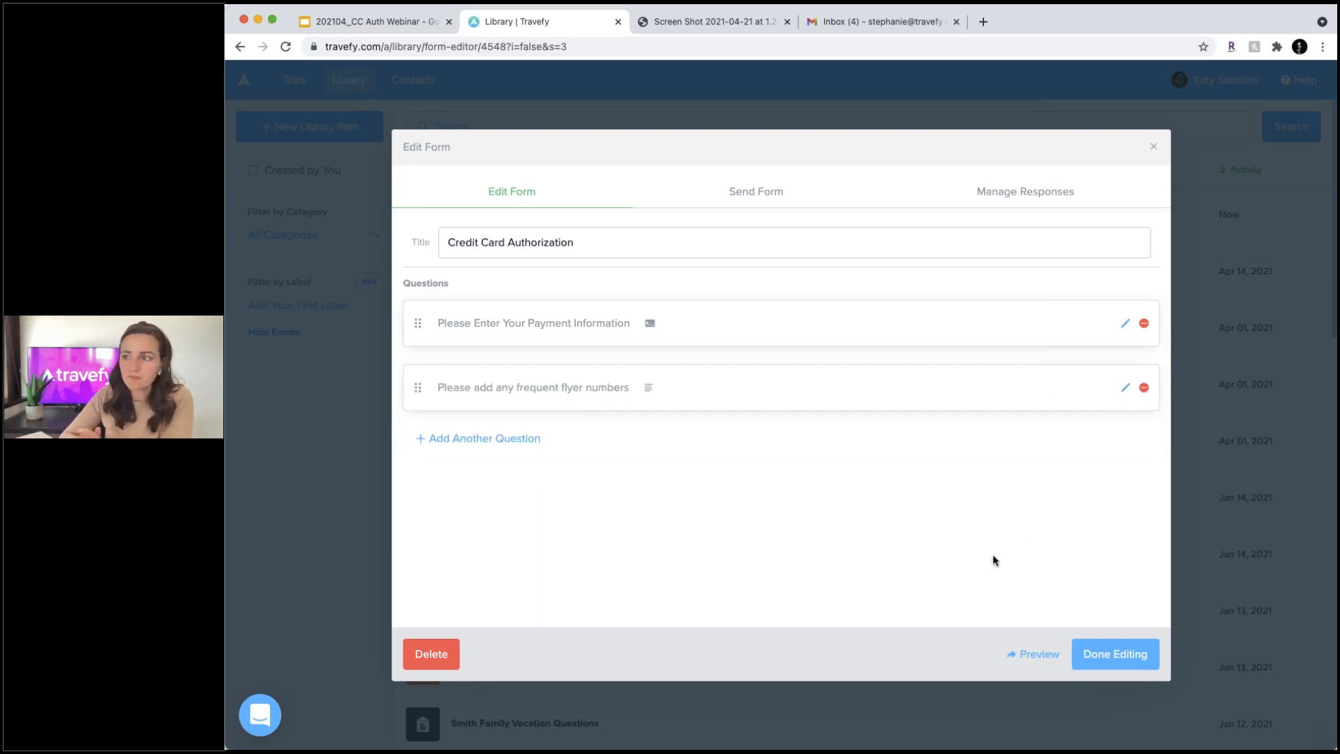
{"action": "left_click", "coordinate": [1115, 653]}
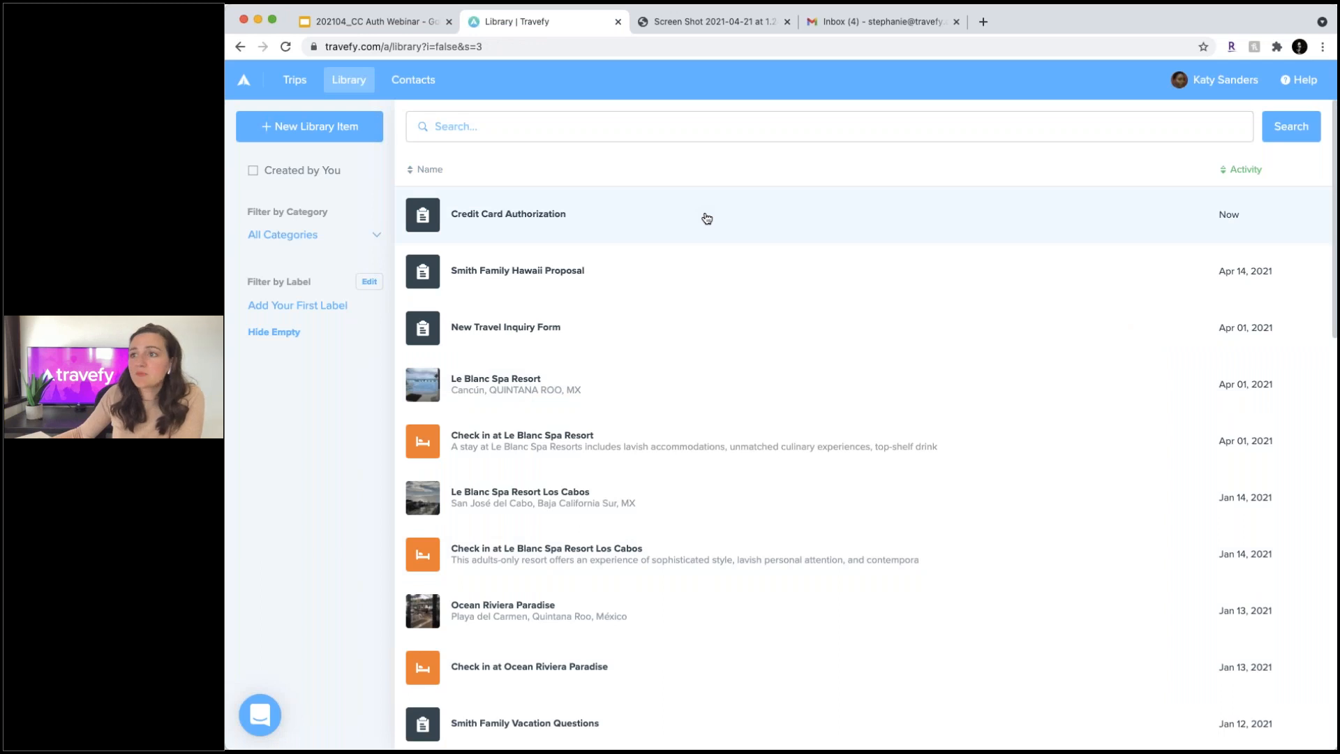
Preview the form's payment, frequent flyer and review pages, then close the preview.
{"action": "left_click", "coordinate": [507, 214]}
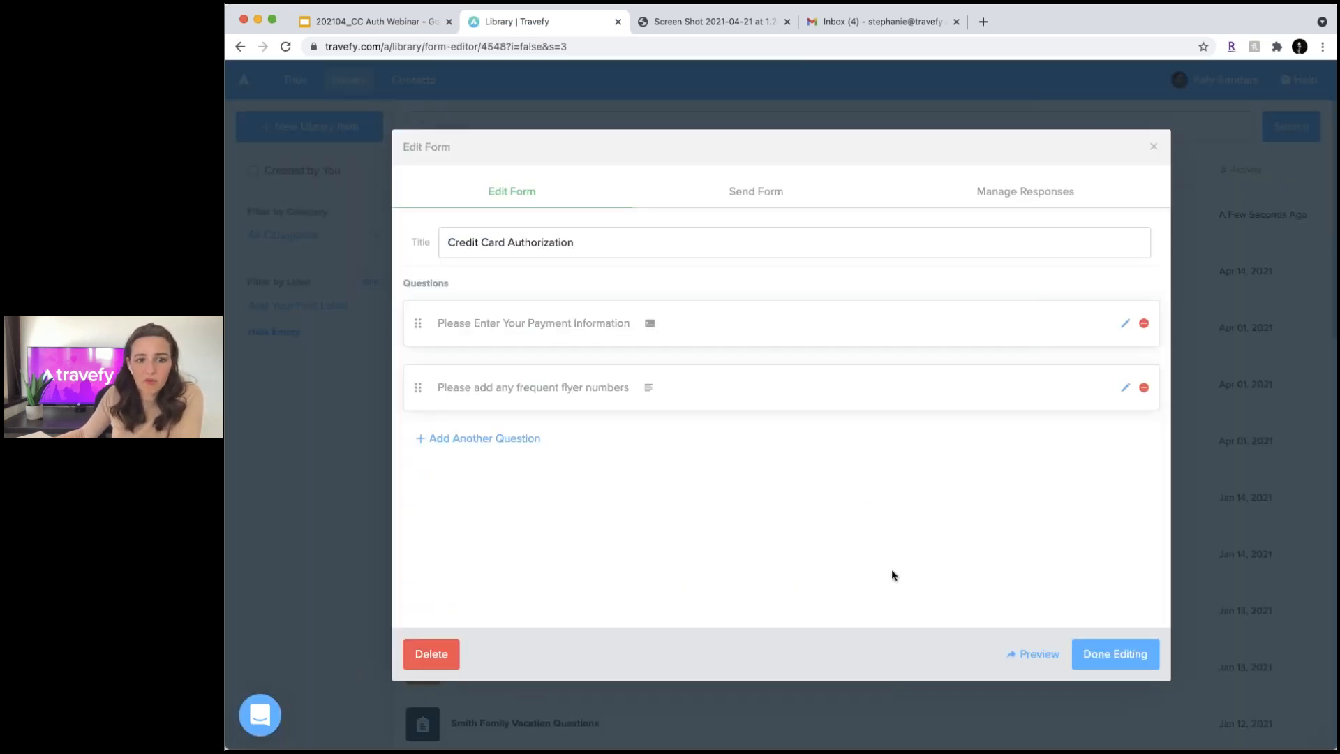
{"action": "left_click", "coordinate": [1036, 654]}
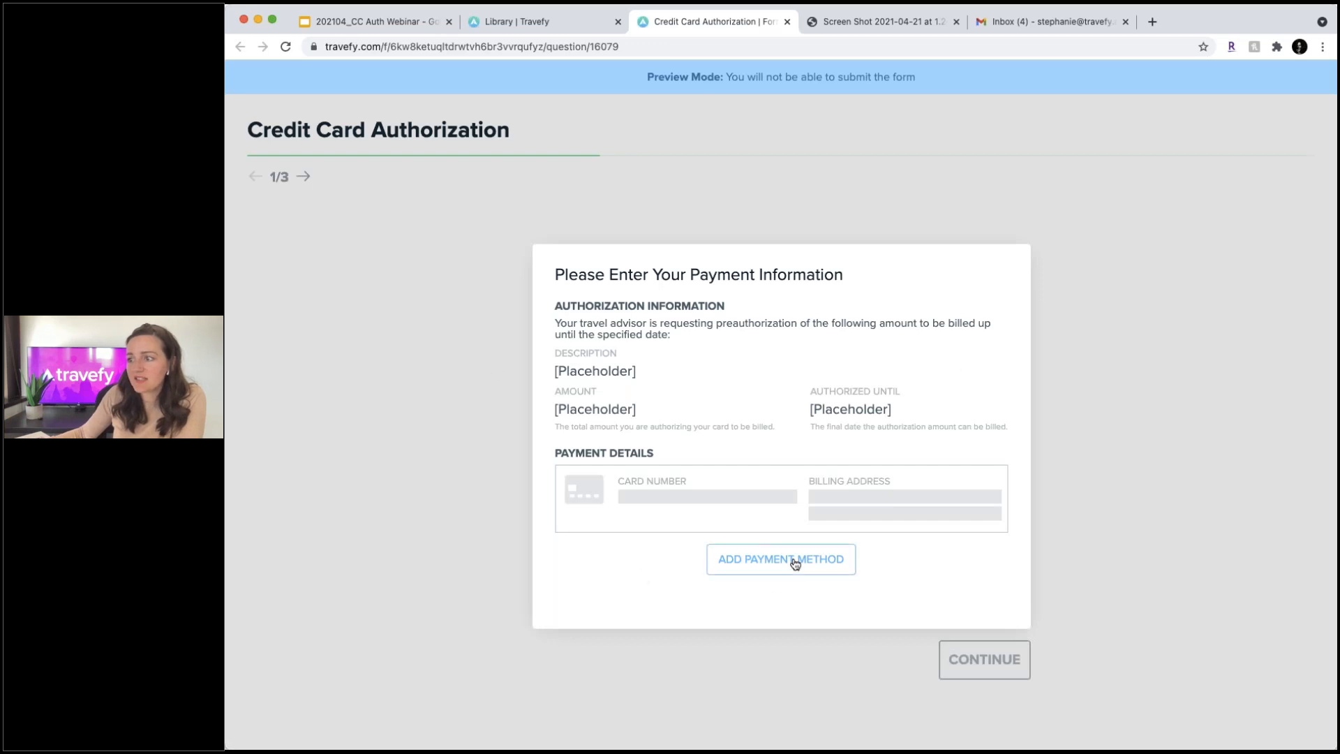
{"action": "left_click", "coordinate": [780, 559]}
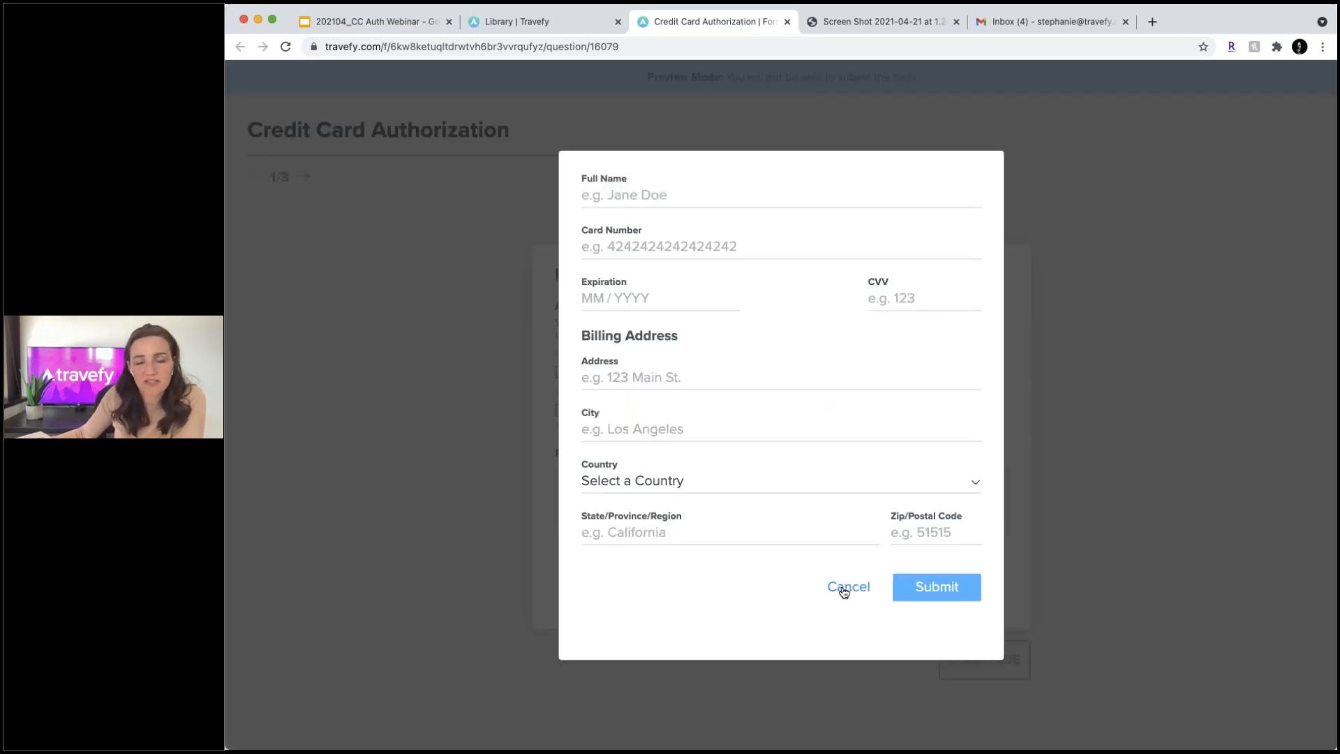
{"action": "left_click", "coordinate": [848, 586]}
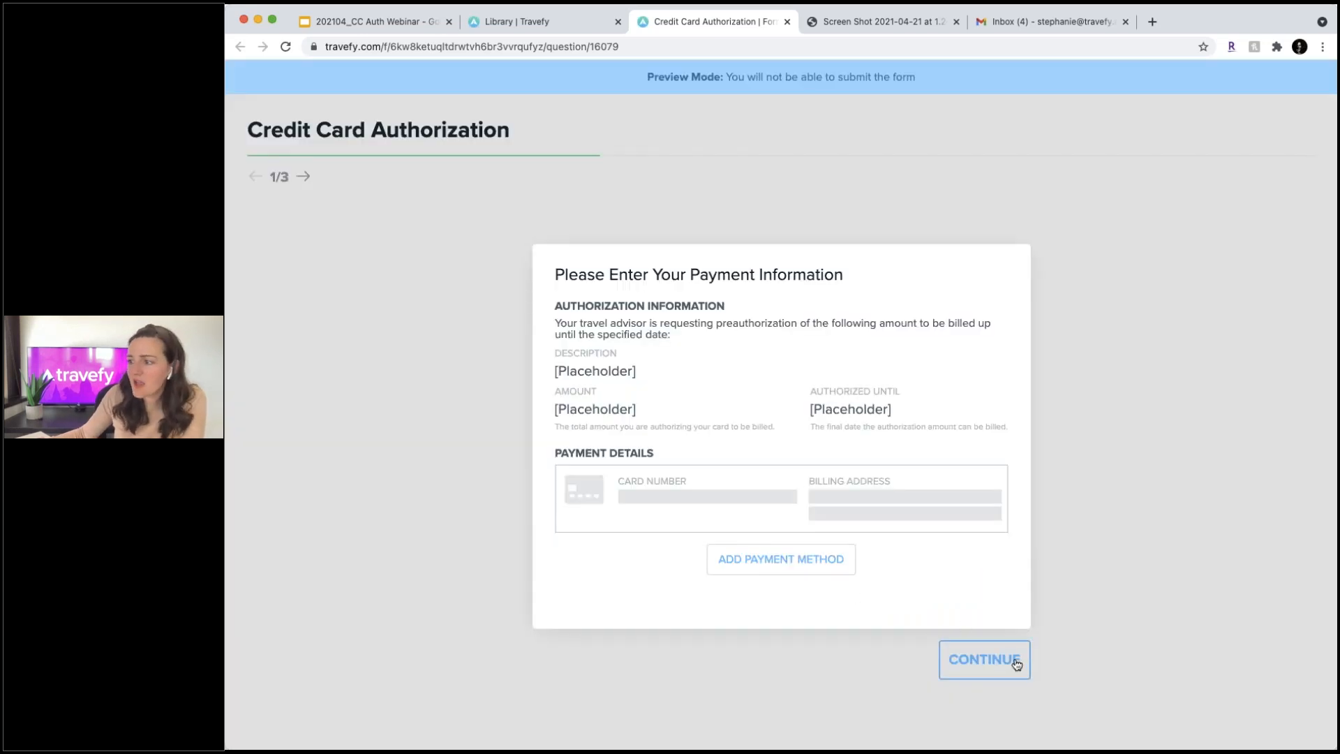
{"action": "left_click", "coordinate": [983, 658]}
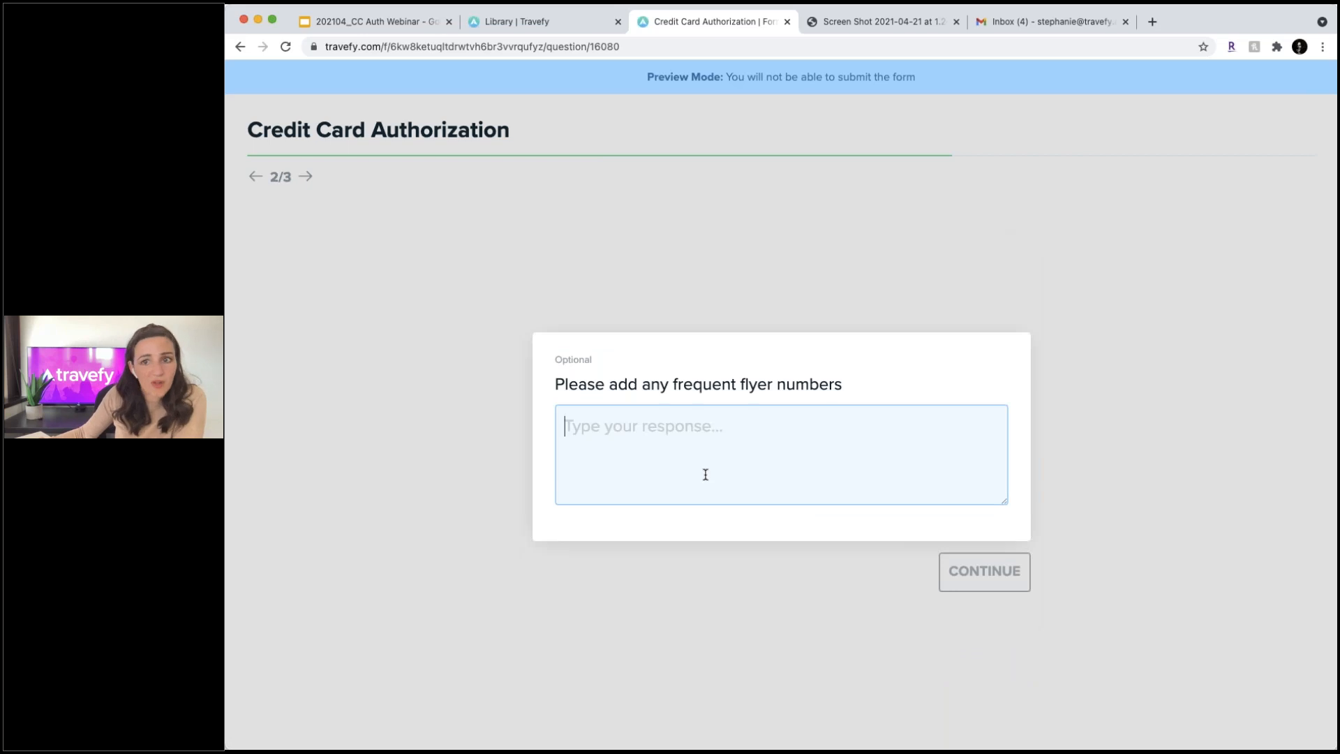
{"action": "left_click", "coordinate": [982, 571]}
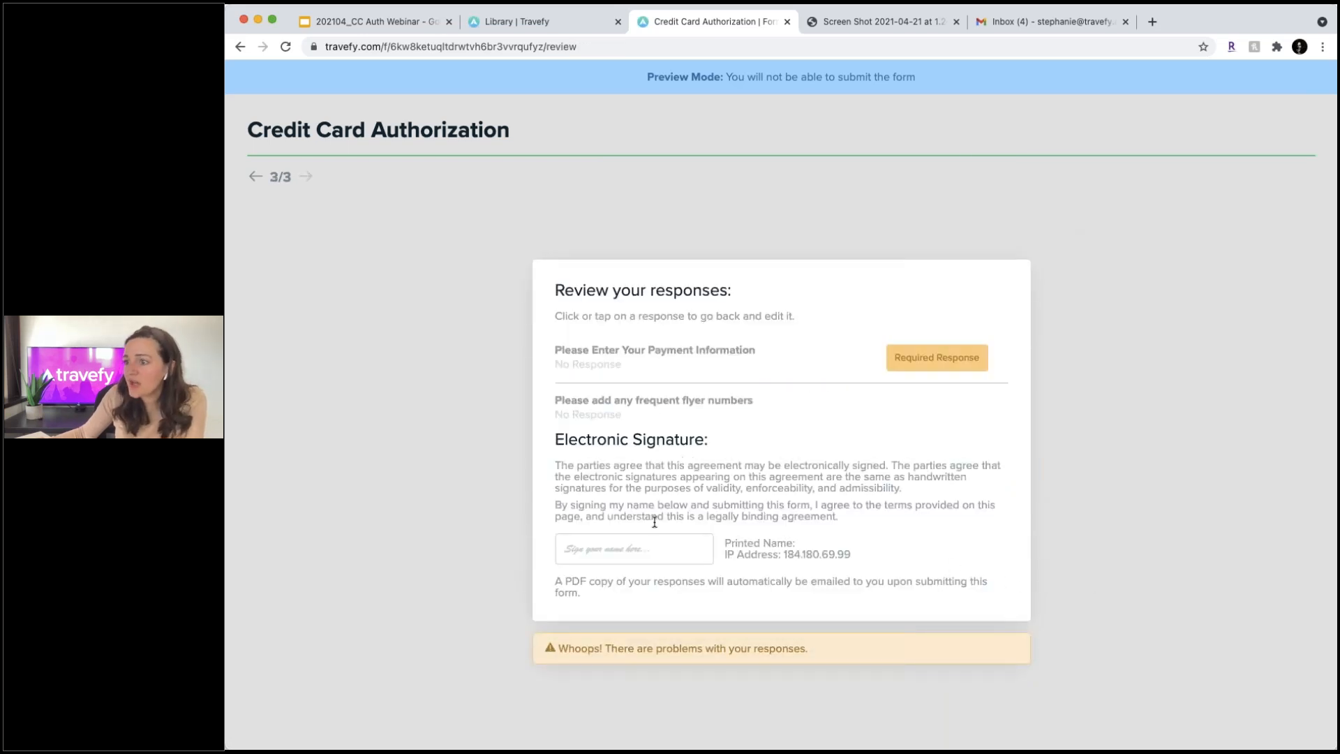
{"action": "left_click", "coordinate": [633, 547]}
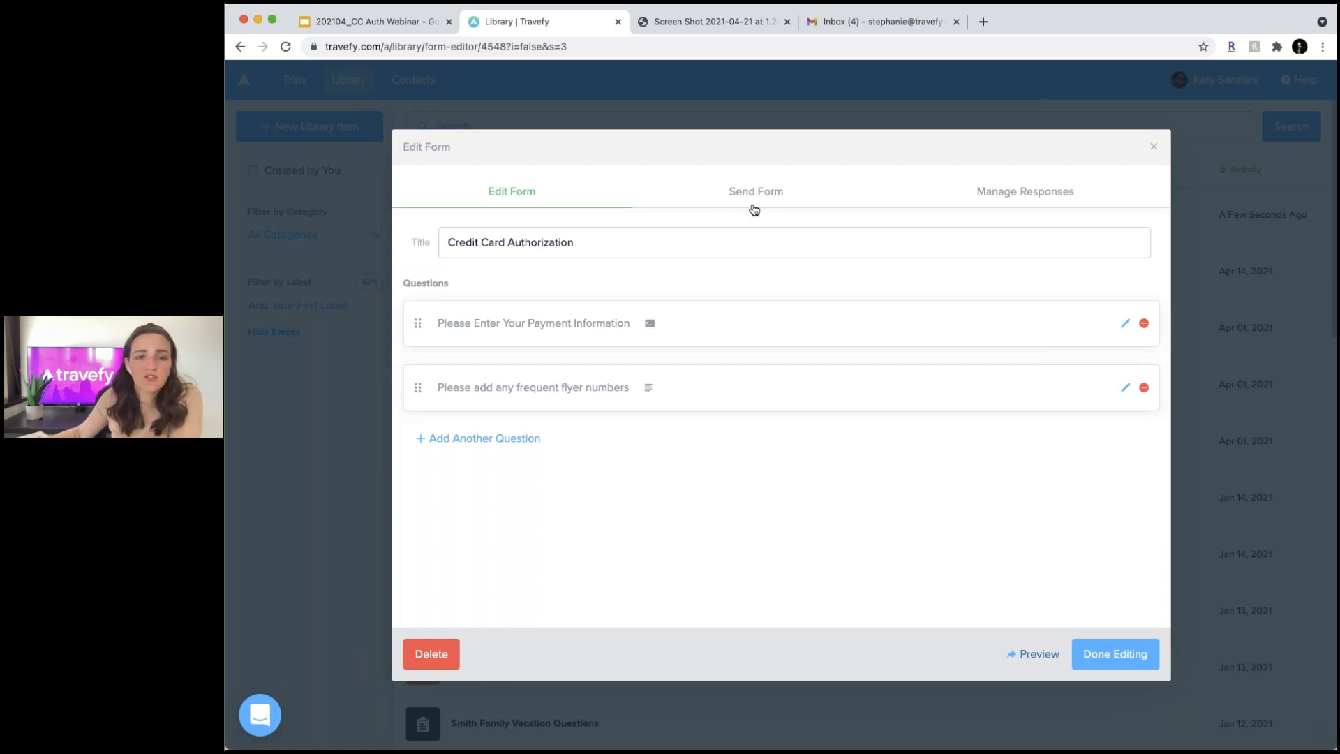
Start sending the form and add the client 'stephanie+' as recipient.
{"action": "left_click", "coordinate": [755, 191]}
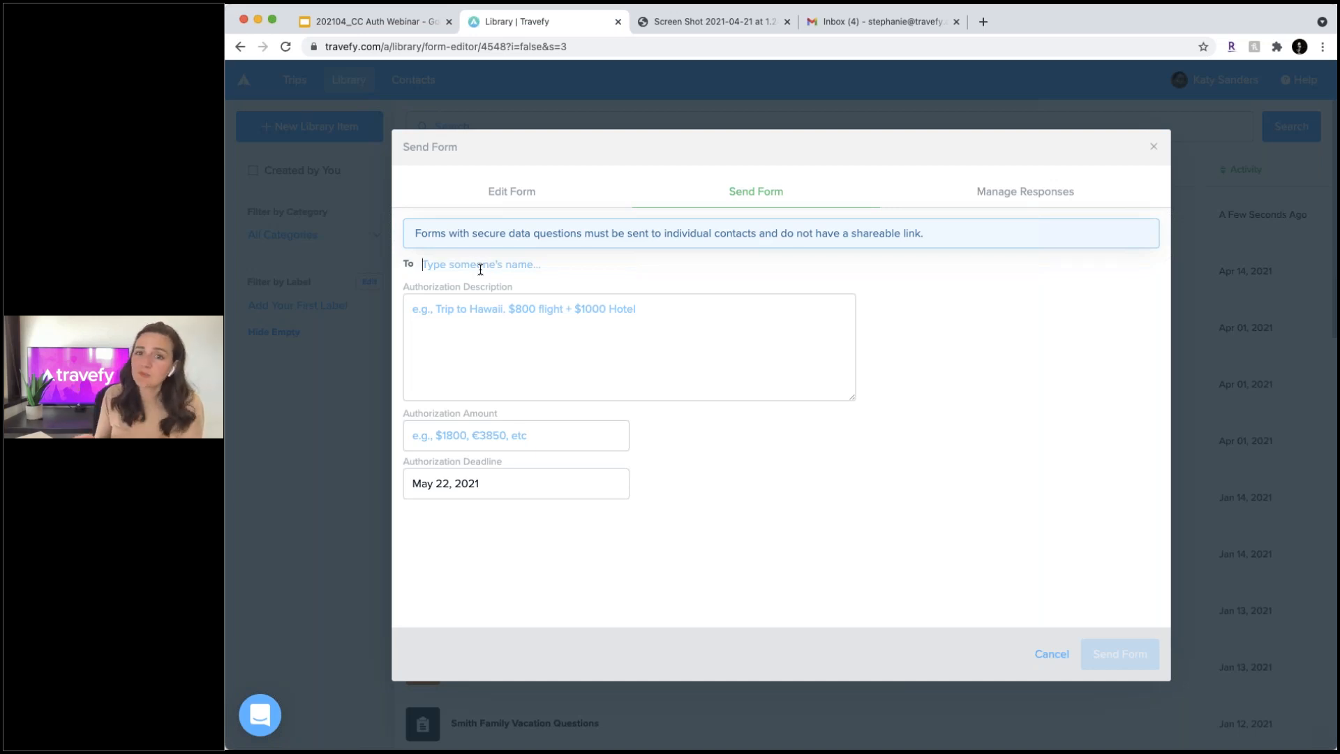
{"action": "type", "text": "steapheni"}
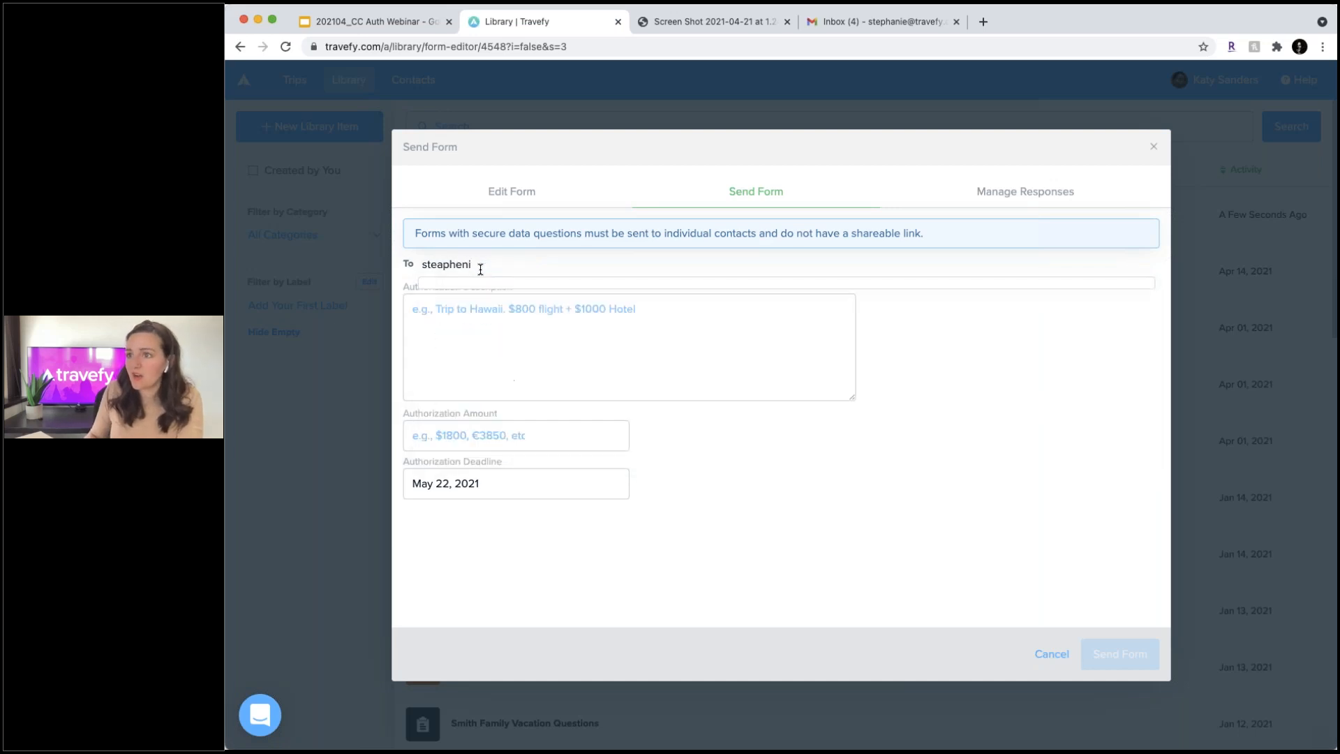
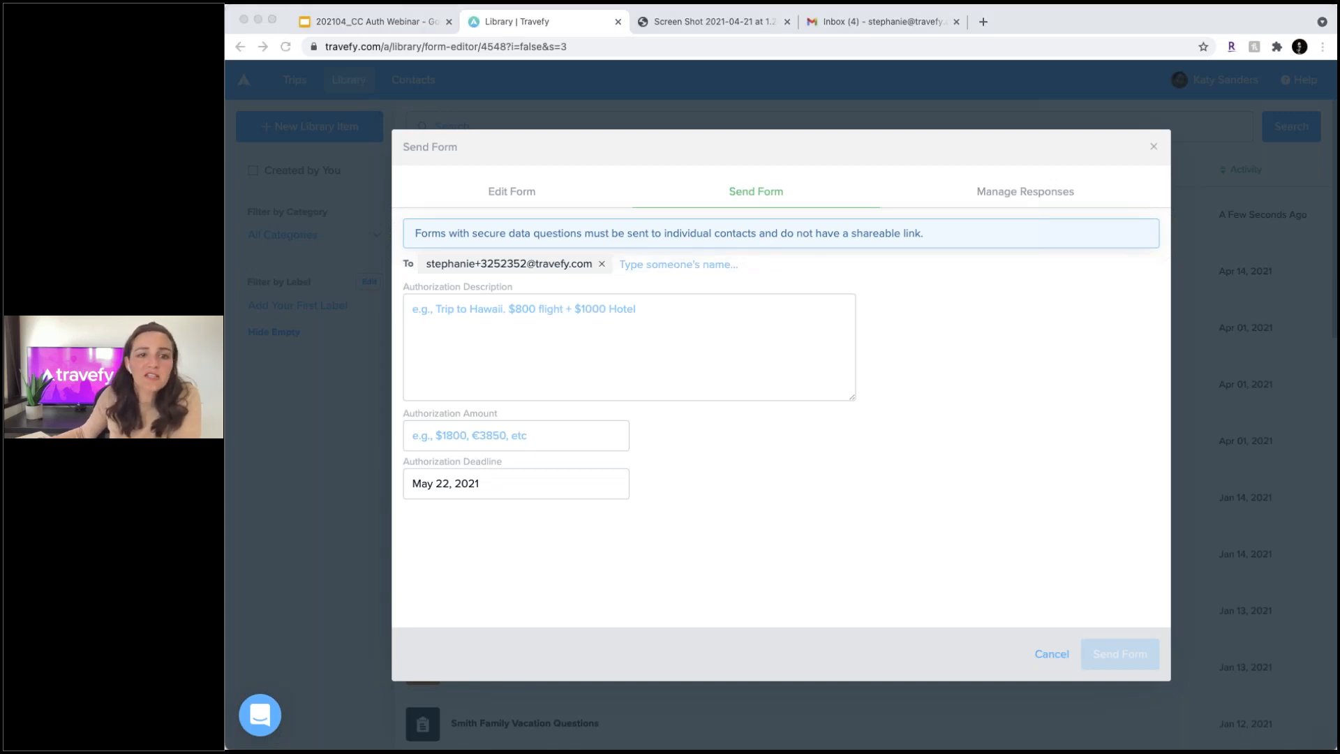
{"action": "mouse_move", "coordinate": [270, 331]}
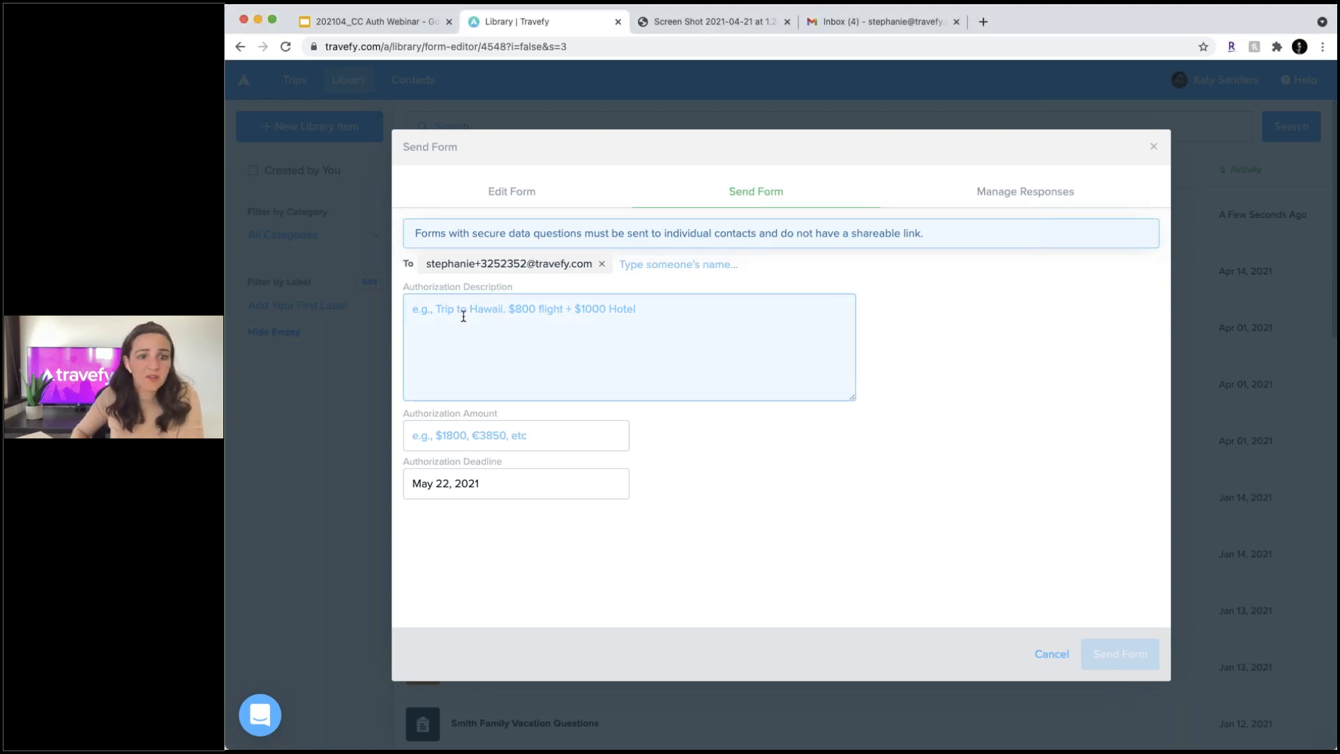
Describe the Italy trip ($1,000 flight, $1,500 hotel), set $2,500.00, and send.
{"action": "type", "text": "Trip to Italy: $1,000 flight and $1,500 for hotel"}
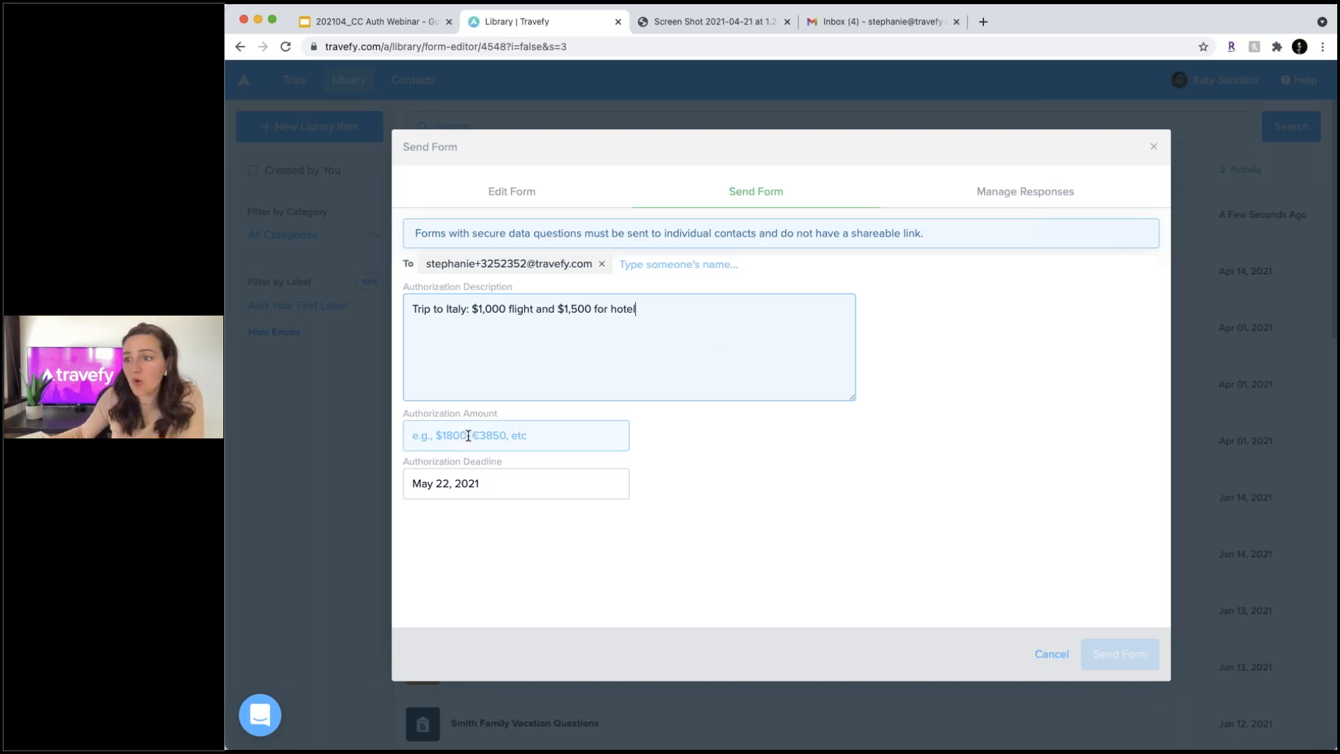
{"action": "left_click", "coordinate": [515, 435]}
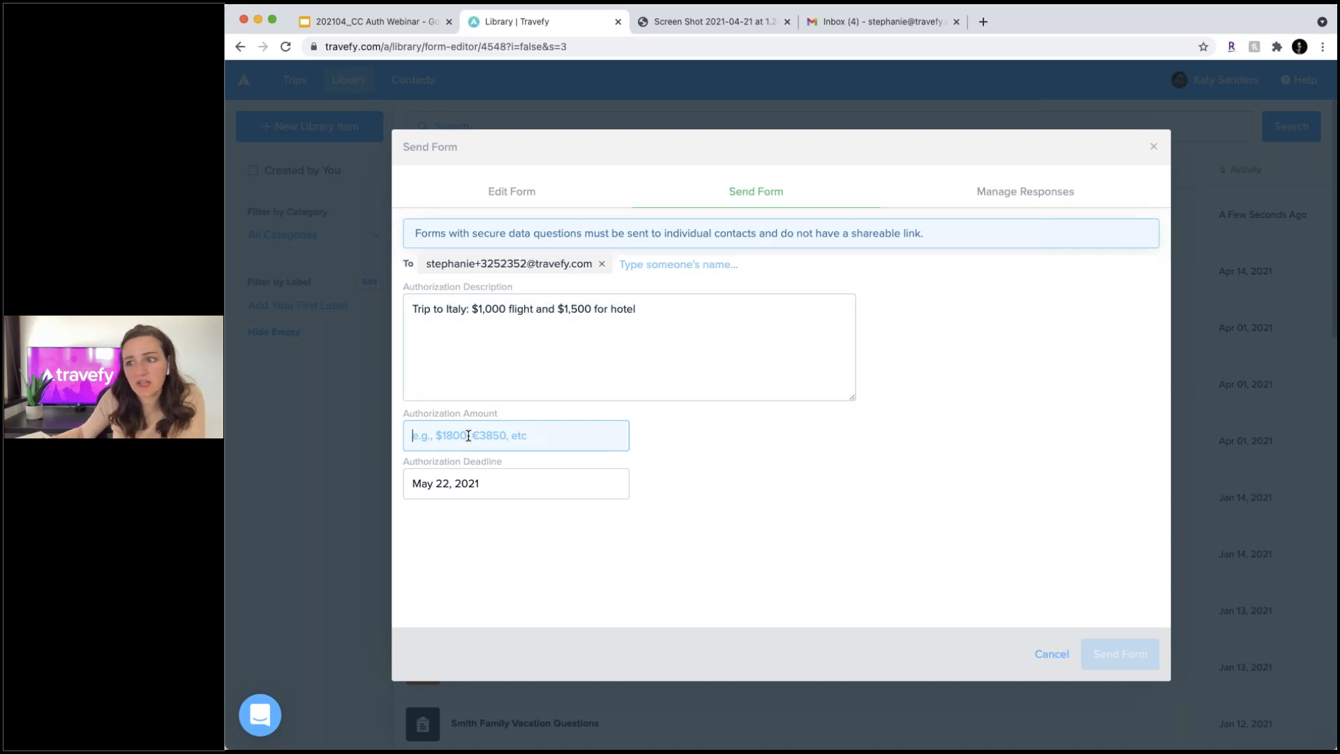
{"action": "type", "text": "$2,500.00"}
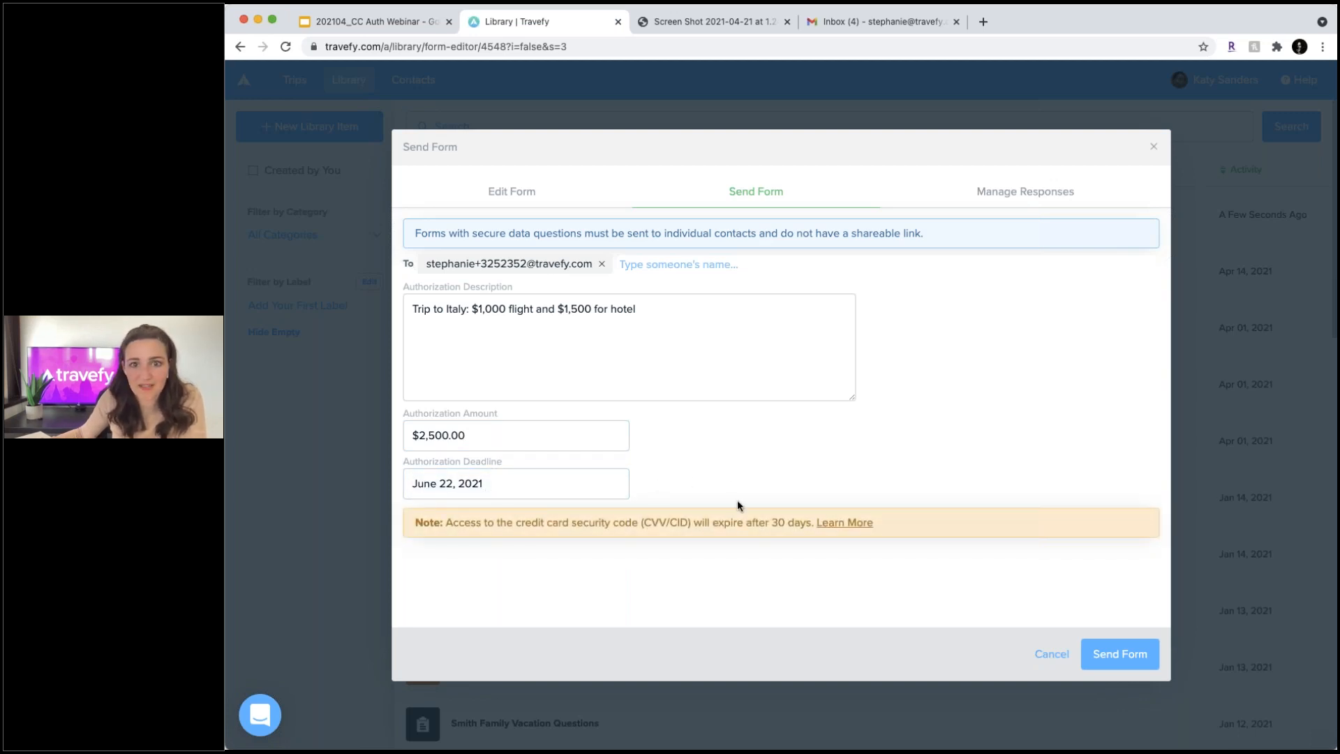
{"action": "left_click", "coordinate": [1119, 654]}
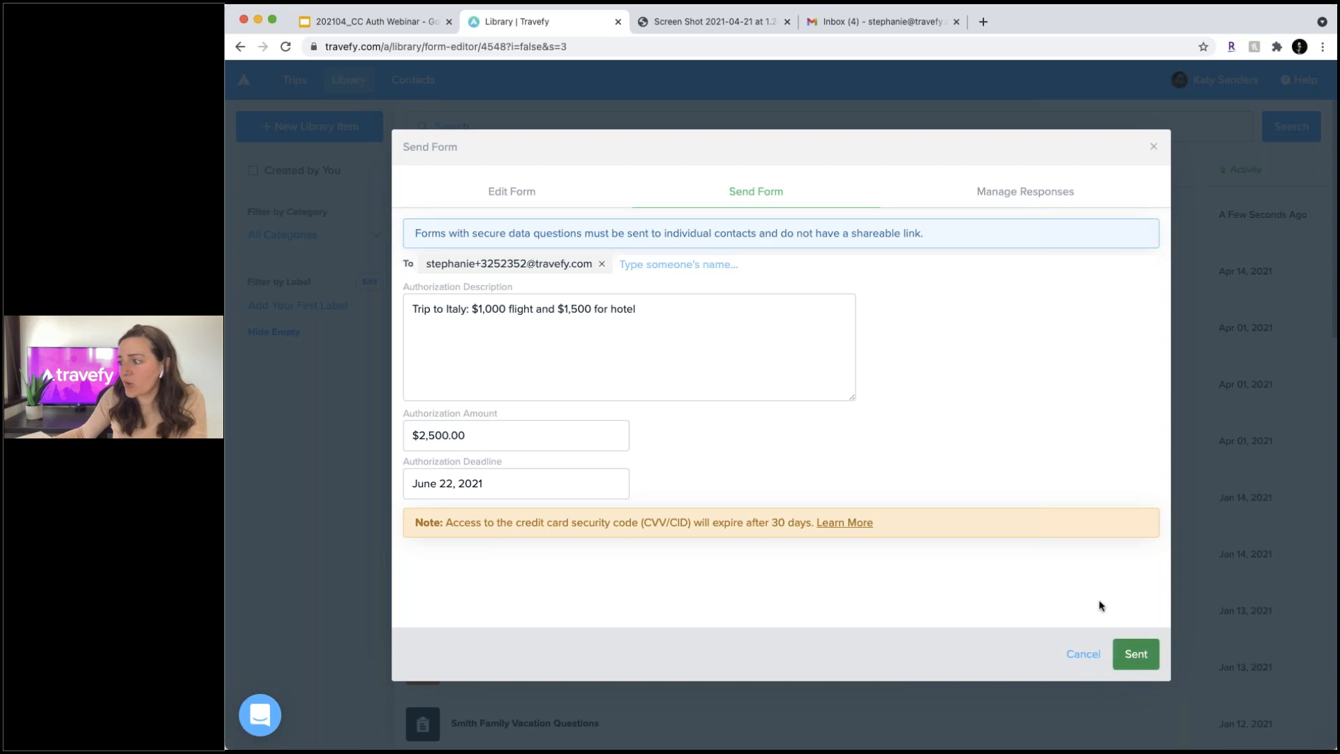
{"action": "left_click", "coordinate": [1135, 654]}
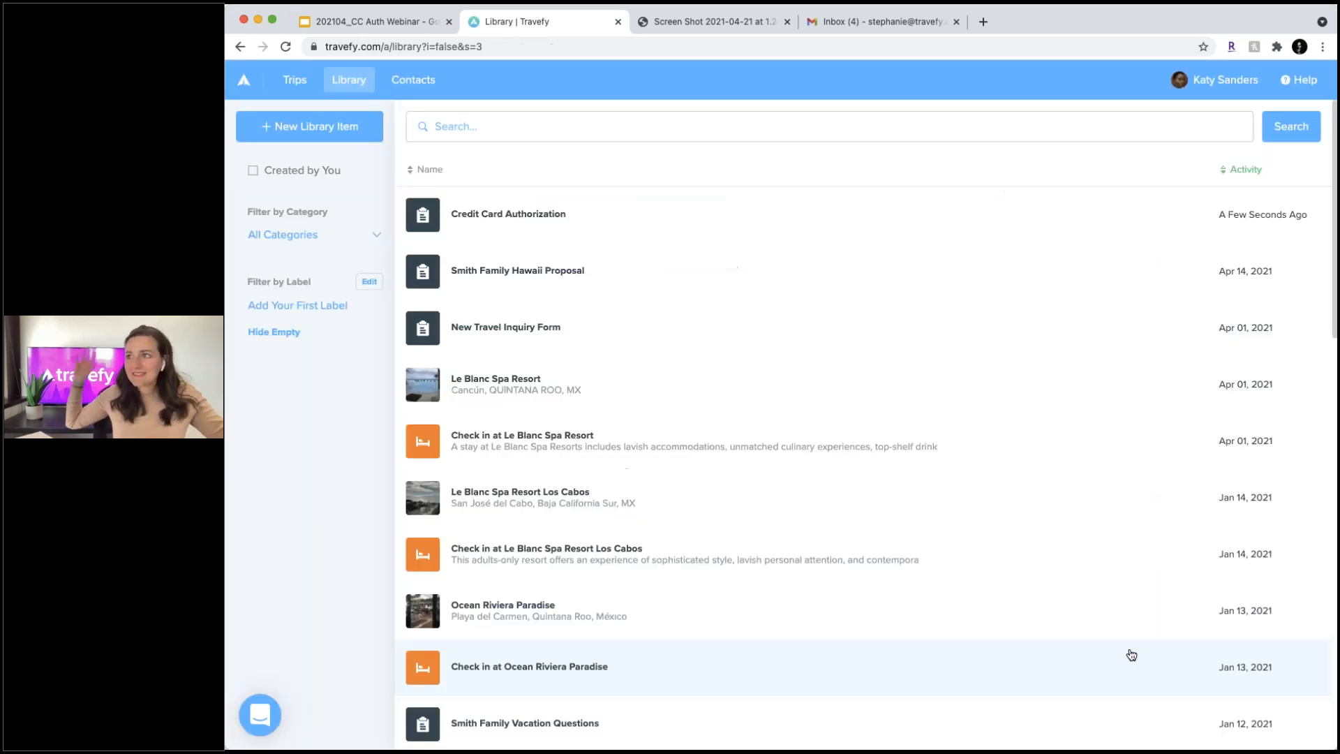
{"action": "mouse_move", "coordinate": [895, 329]}
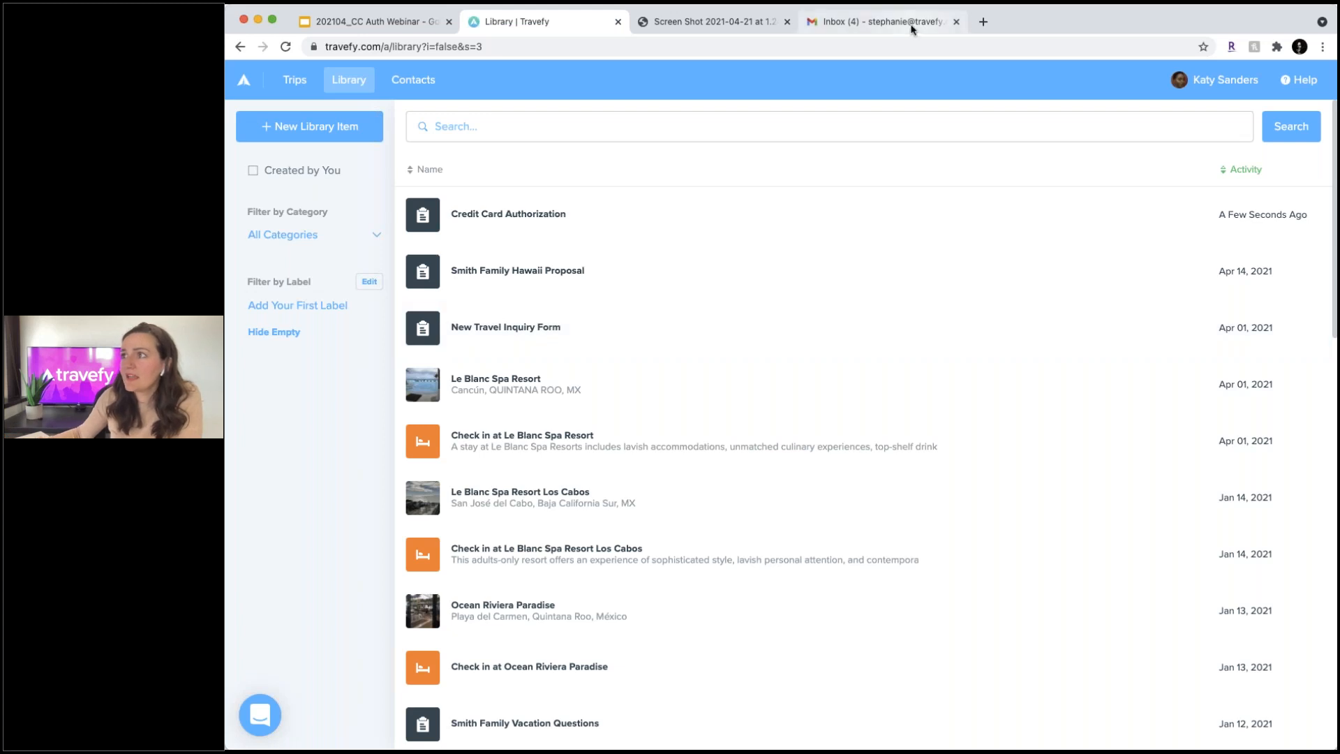
In the client's Gmail inbox, view the Credit Card Authorization form from the email.
{"action": "left_click", "coordinate": [879, 22]}
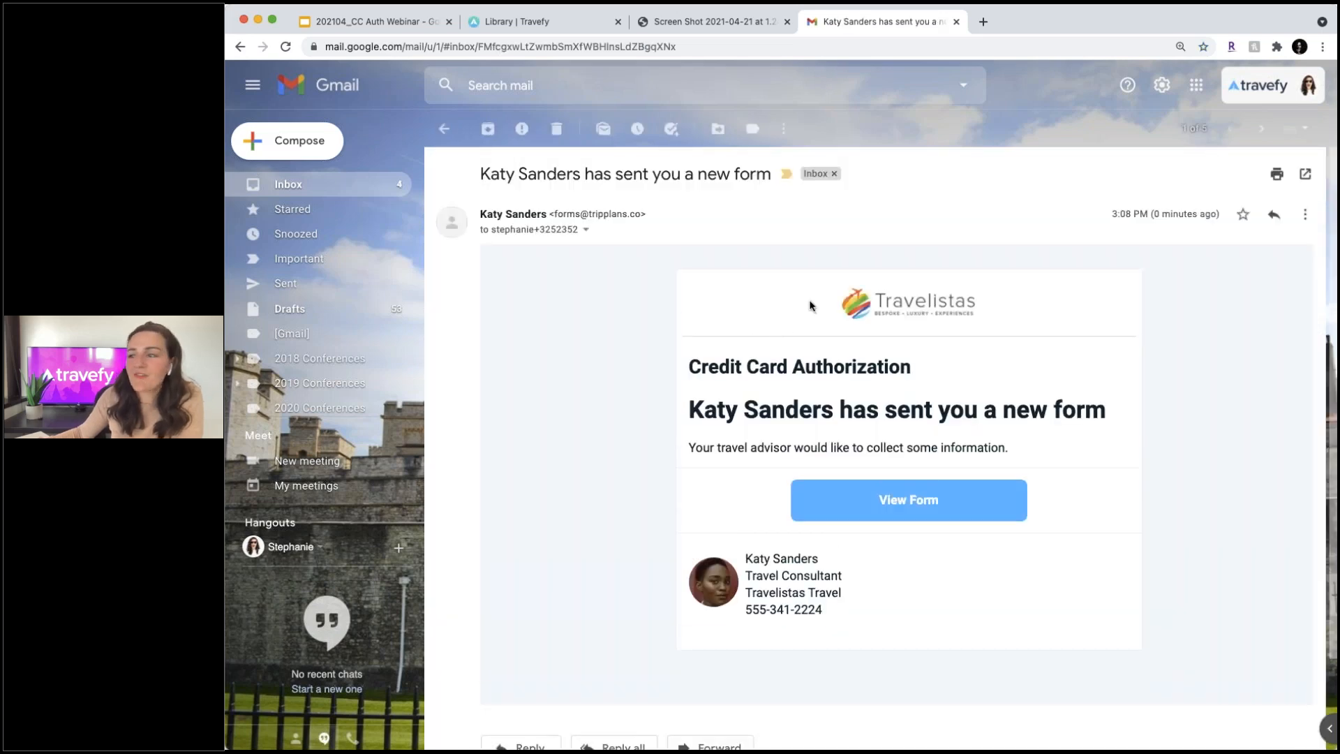
{"action": "mouse_move", "coordinate": [801, 307]}
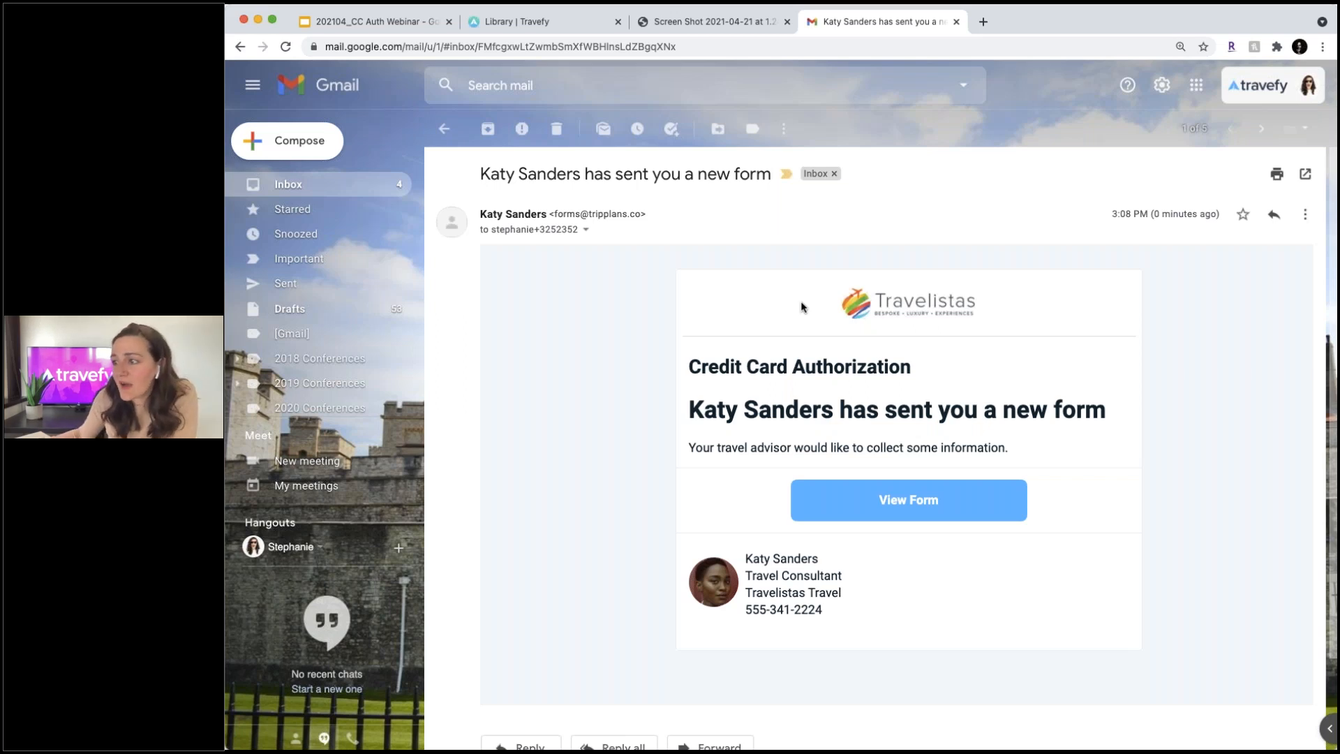
{"action": "mouse_move", "coordinate": [933, 510]}
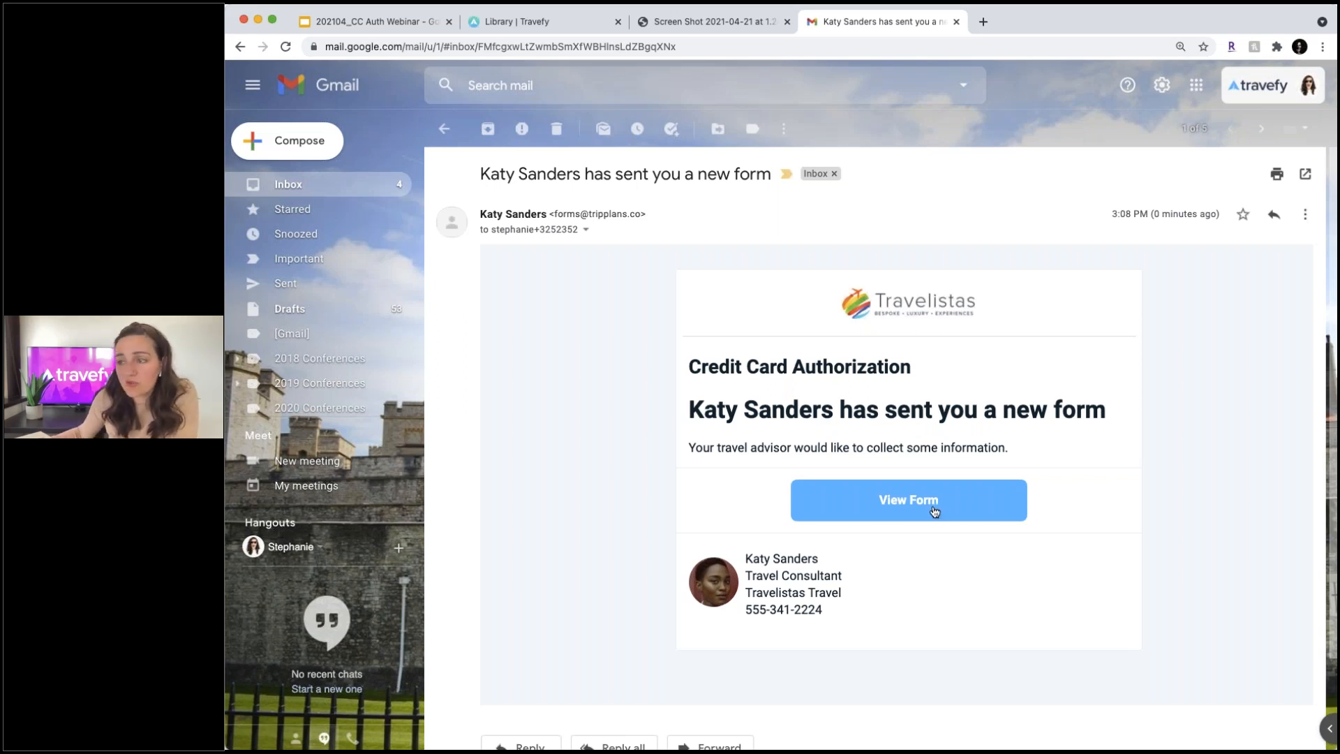
{"action": "left_click", "coordinate": [907, 500]}
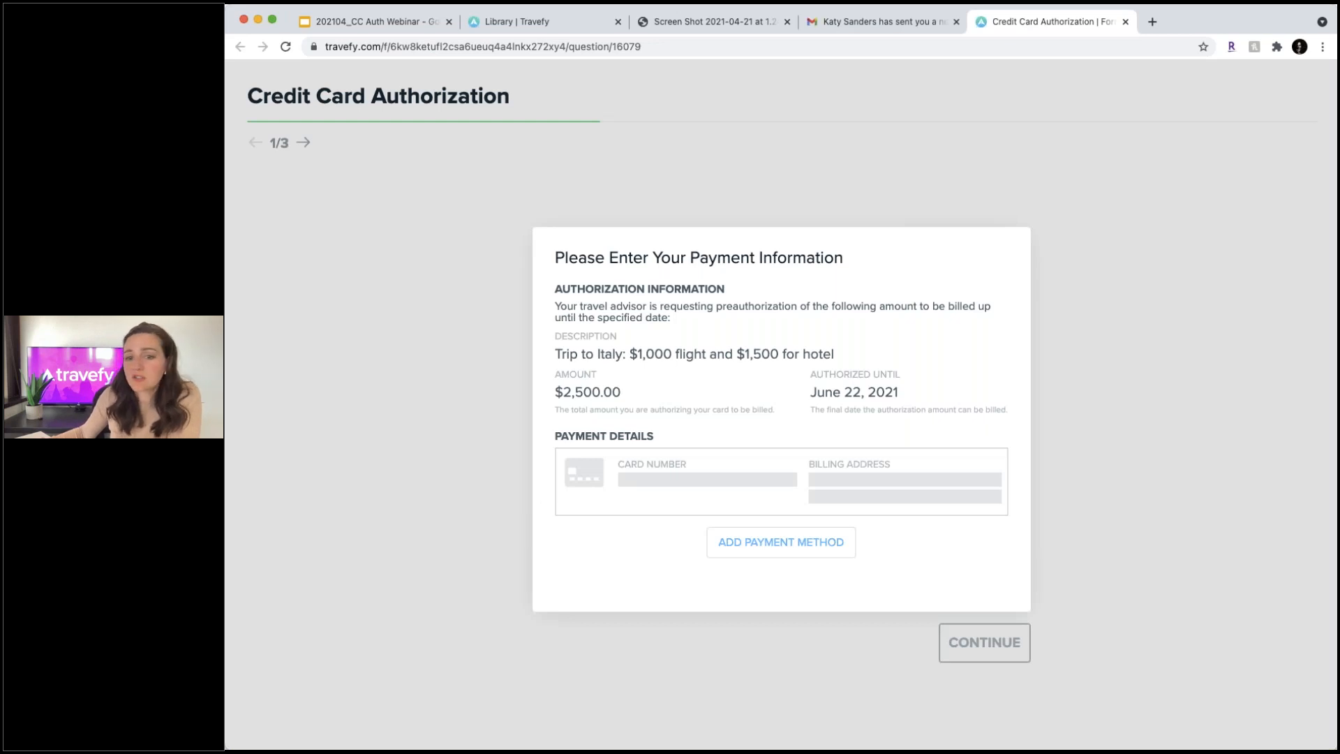
{"action": "left_click", "coordinate": [780, 542]}
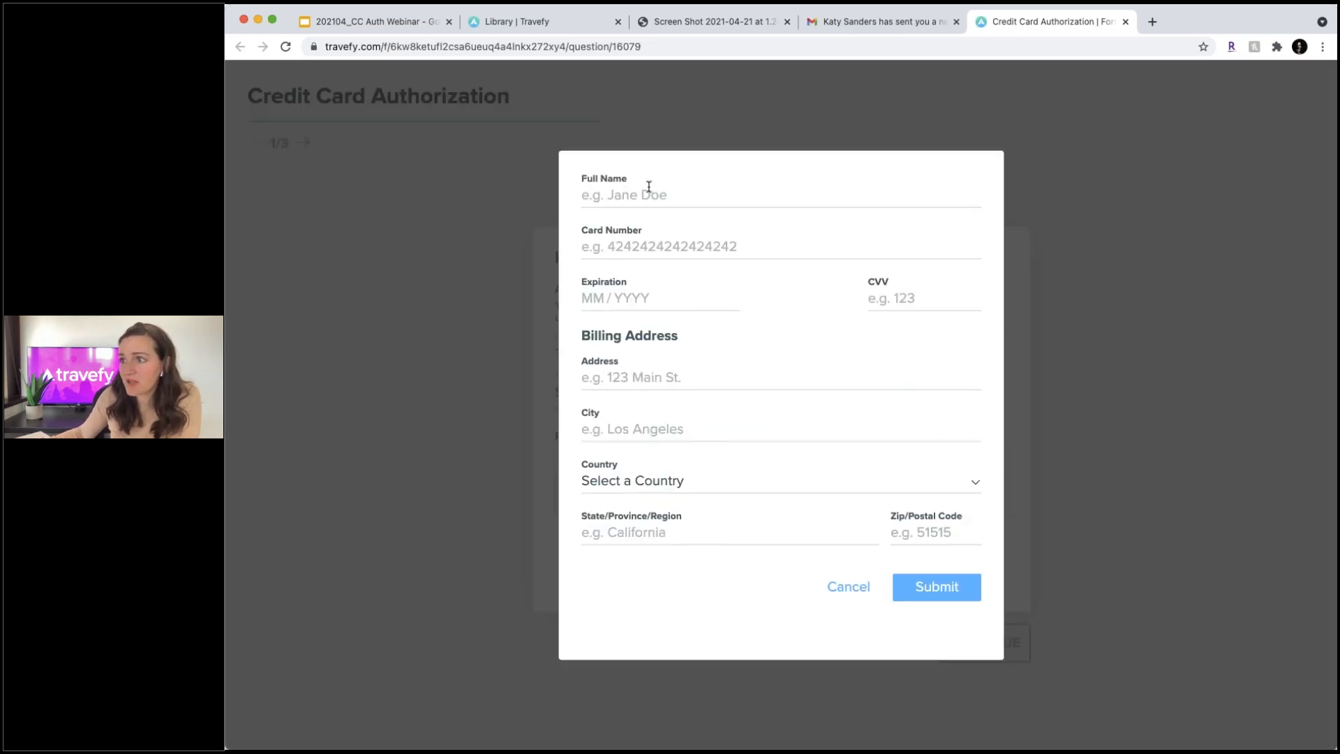
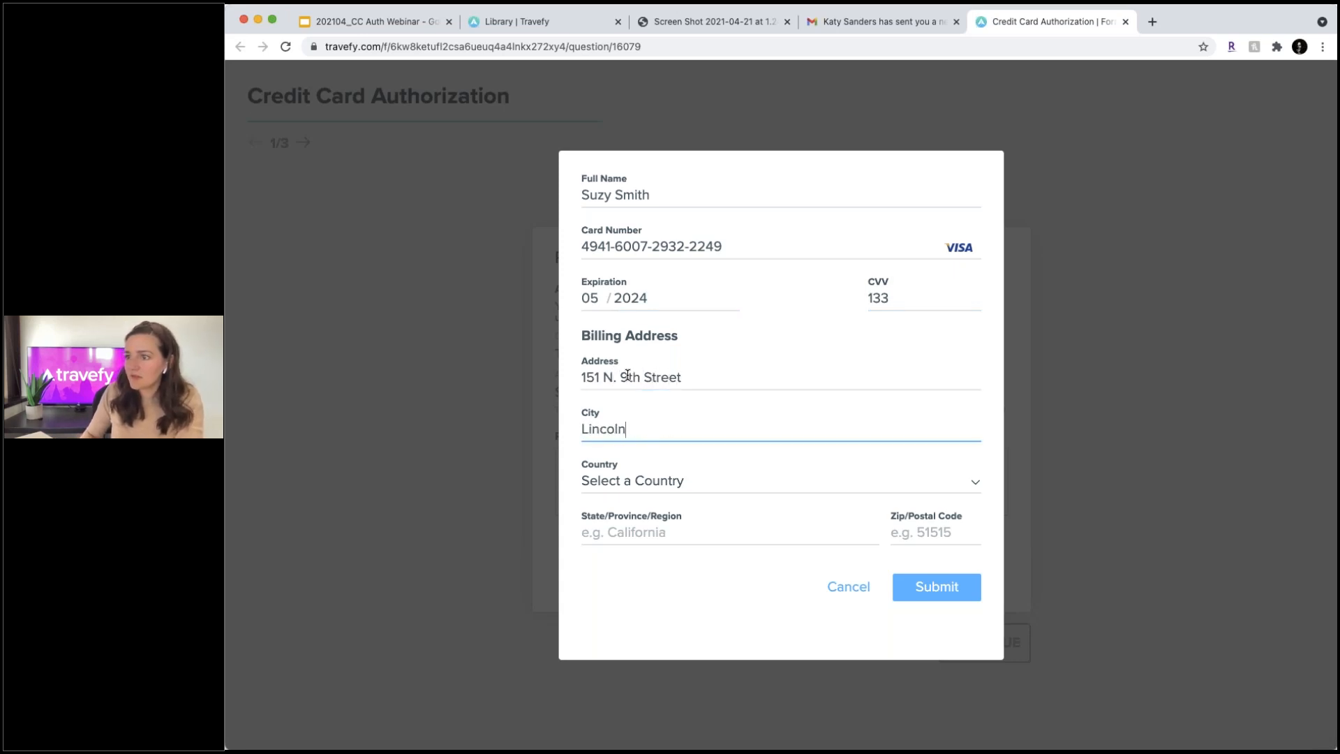
{"action": "left_click", "coordinate": [779, 481]}
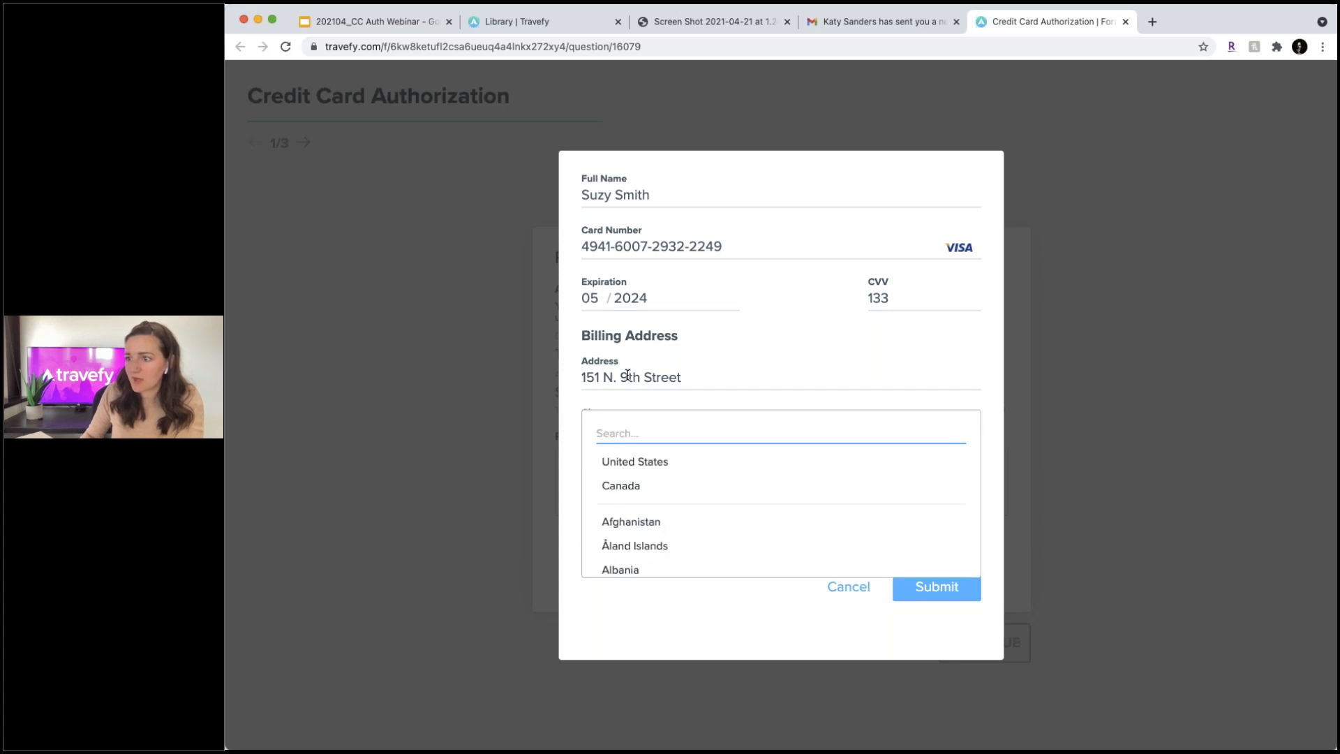
{"action": "type", "text": "n"}
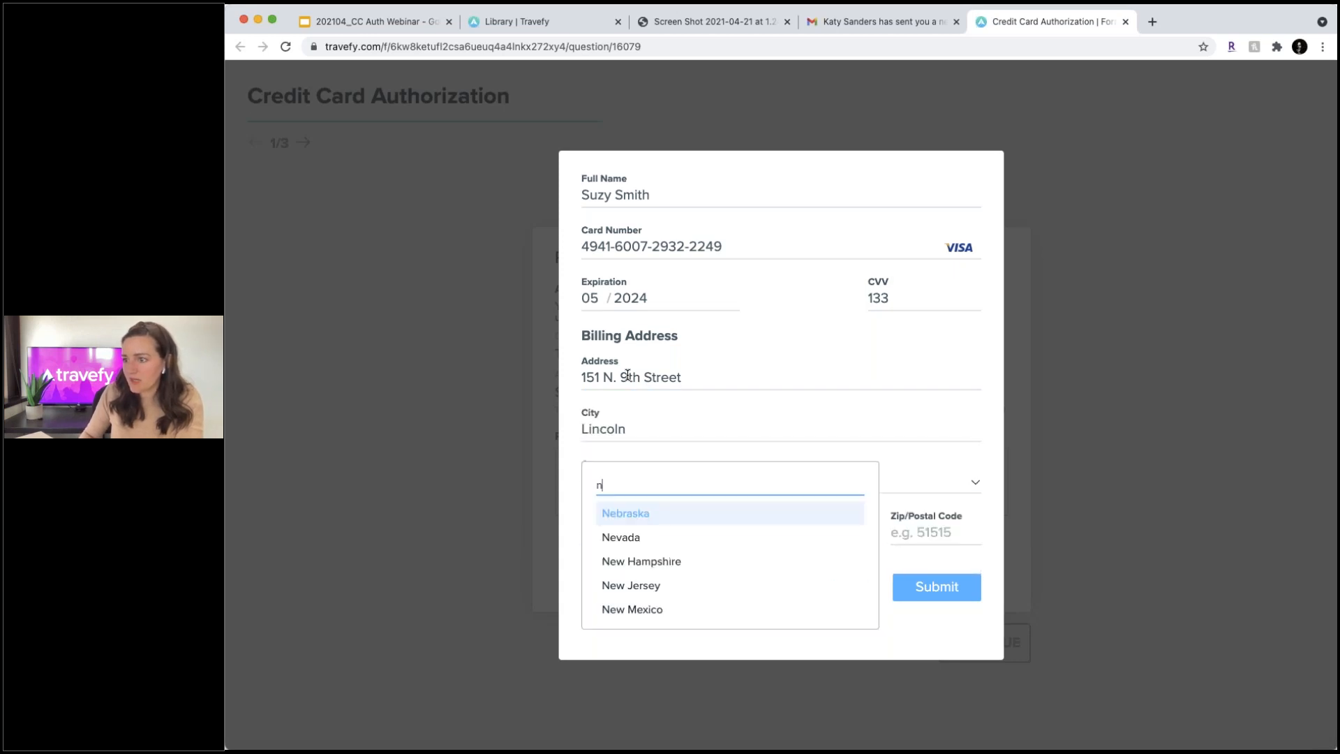
{"action": "left_click", "coordinate": [624, 513]}
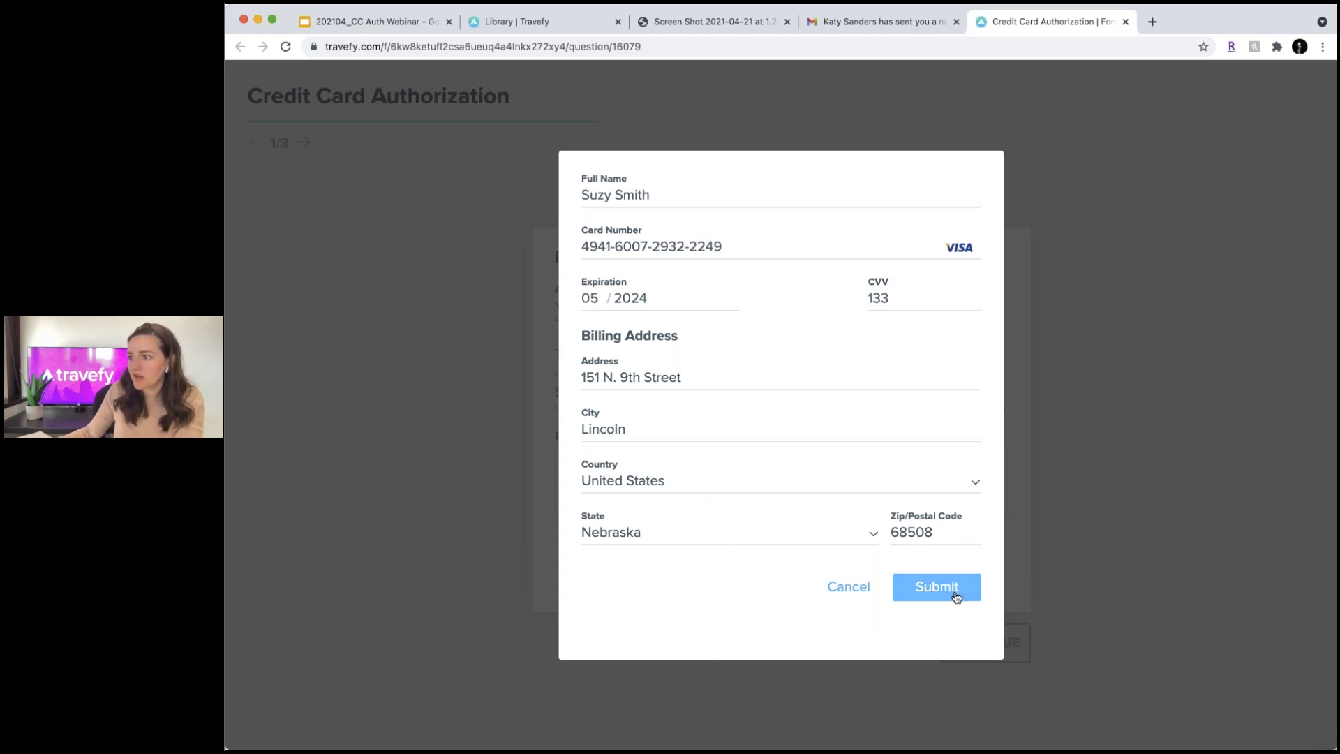
{"action": "left_click", "coordinate": [936, 587]}
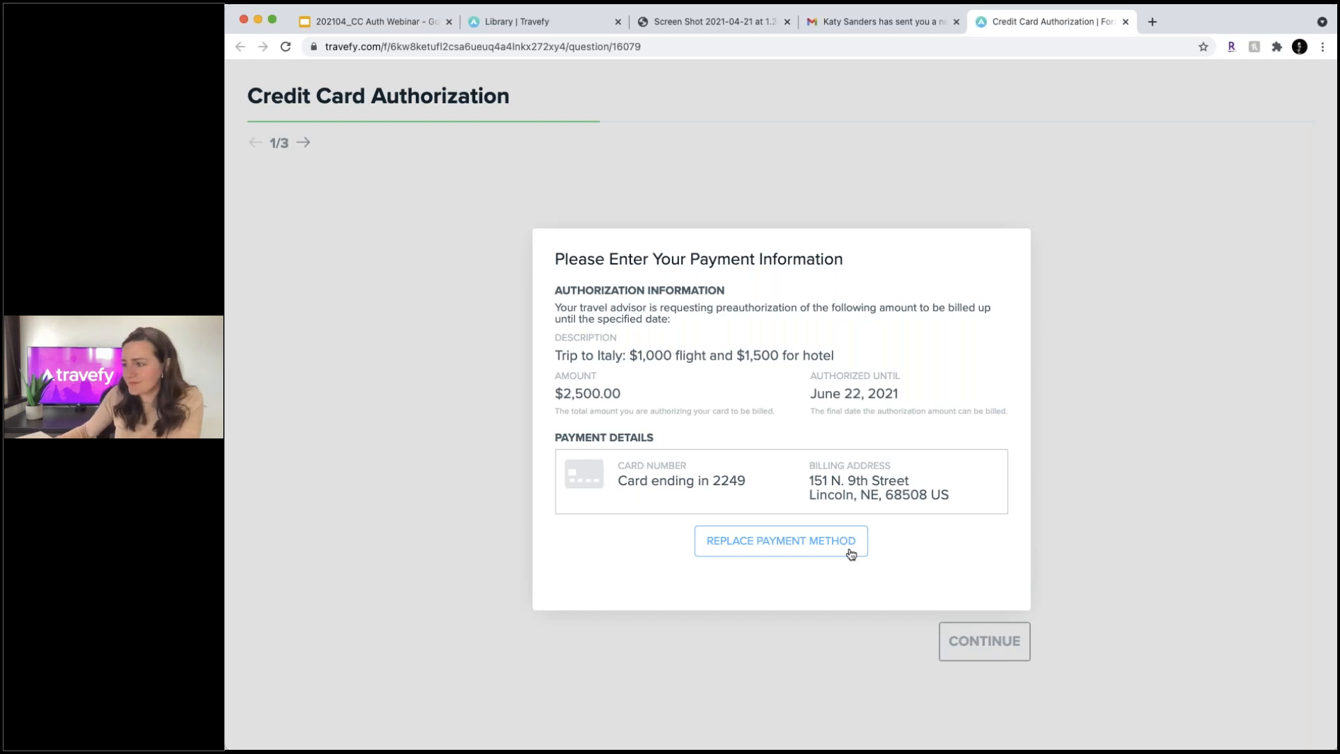
{"action": "left_click", "coordinate": [983, 641]}
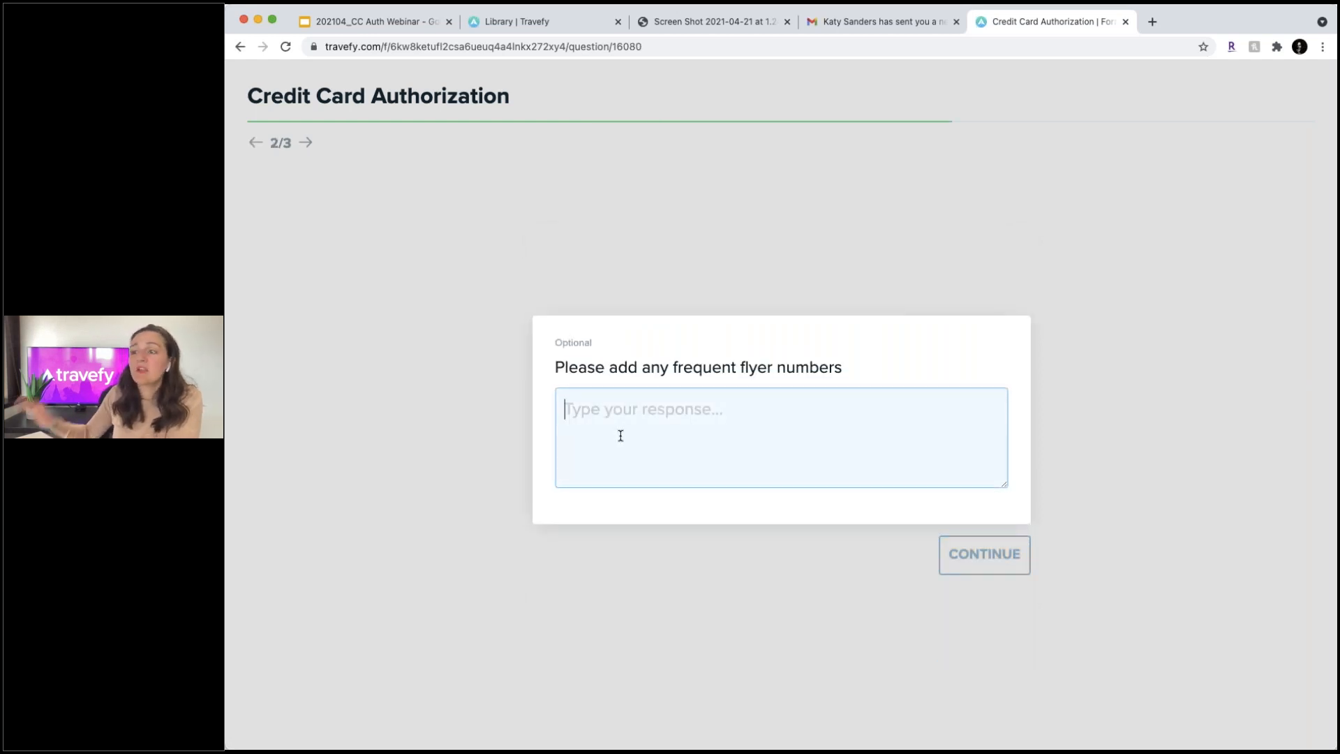
{"action": "type", "text": "N/A"}
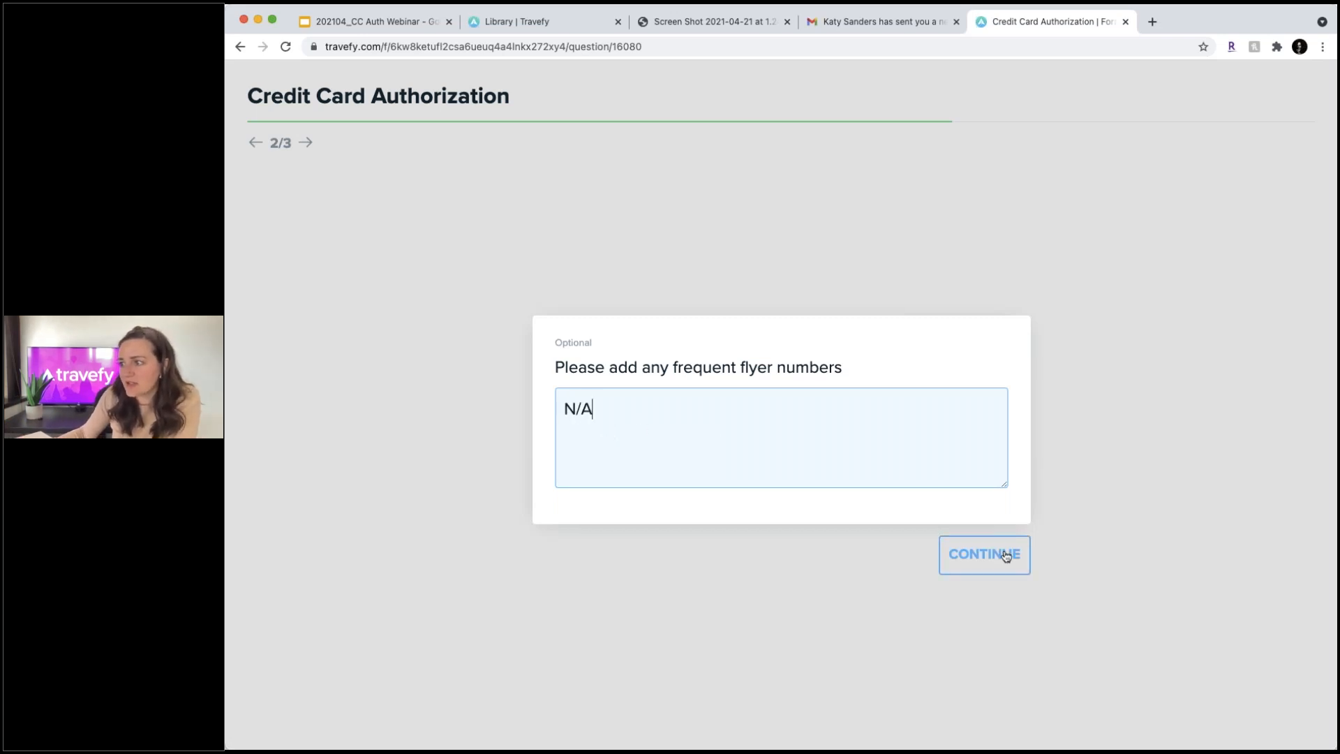
{"action": "left_click", "coordinate": [984, 554]}
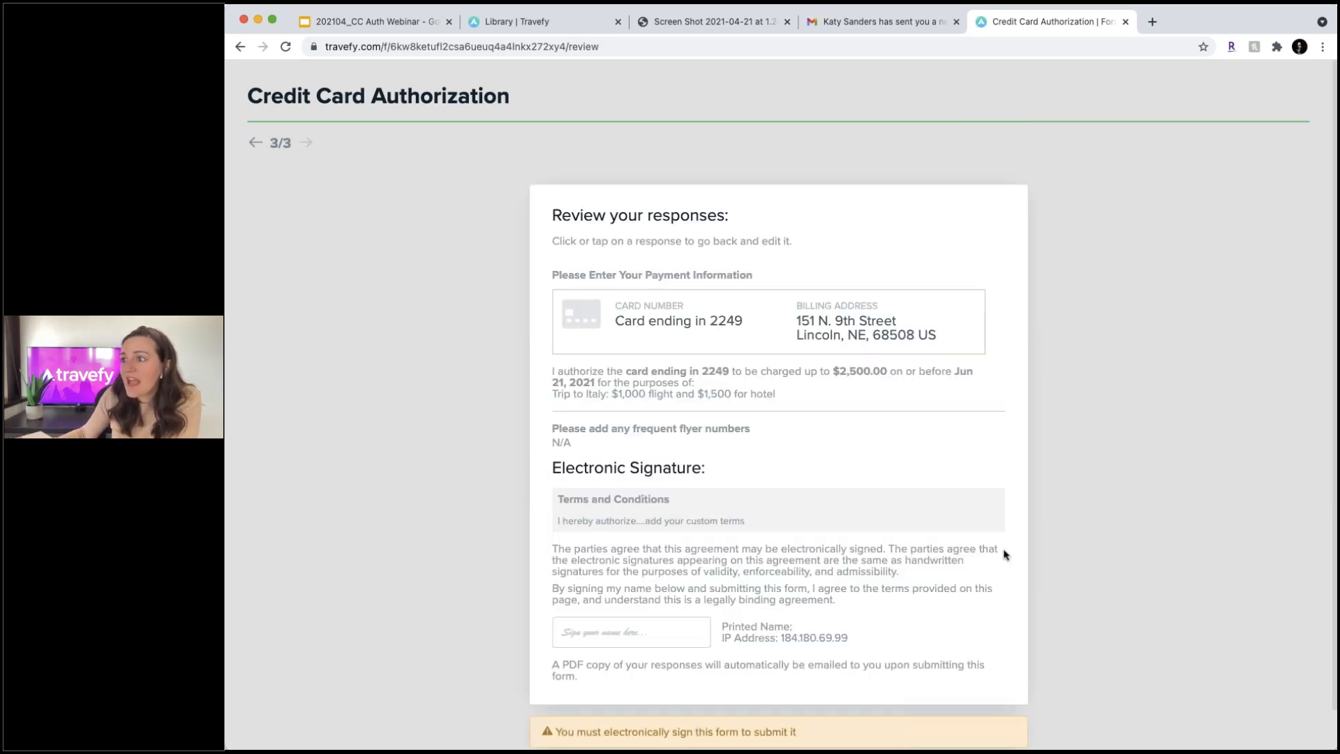
{"action": "scroll", "scroll_direction": "down", "scroll_amount": 3}
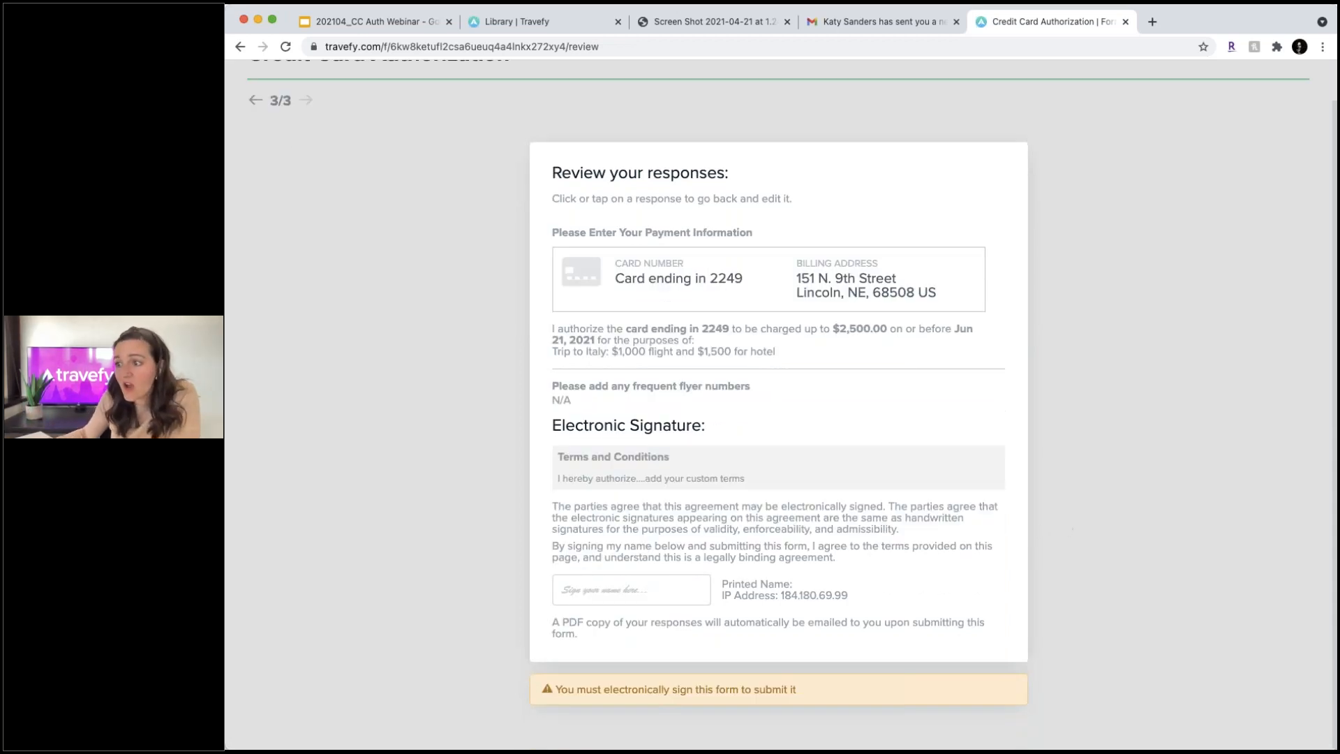
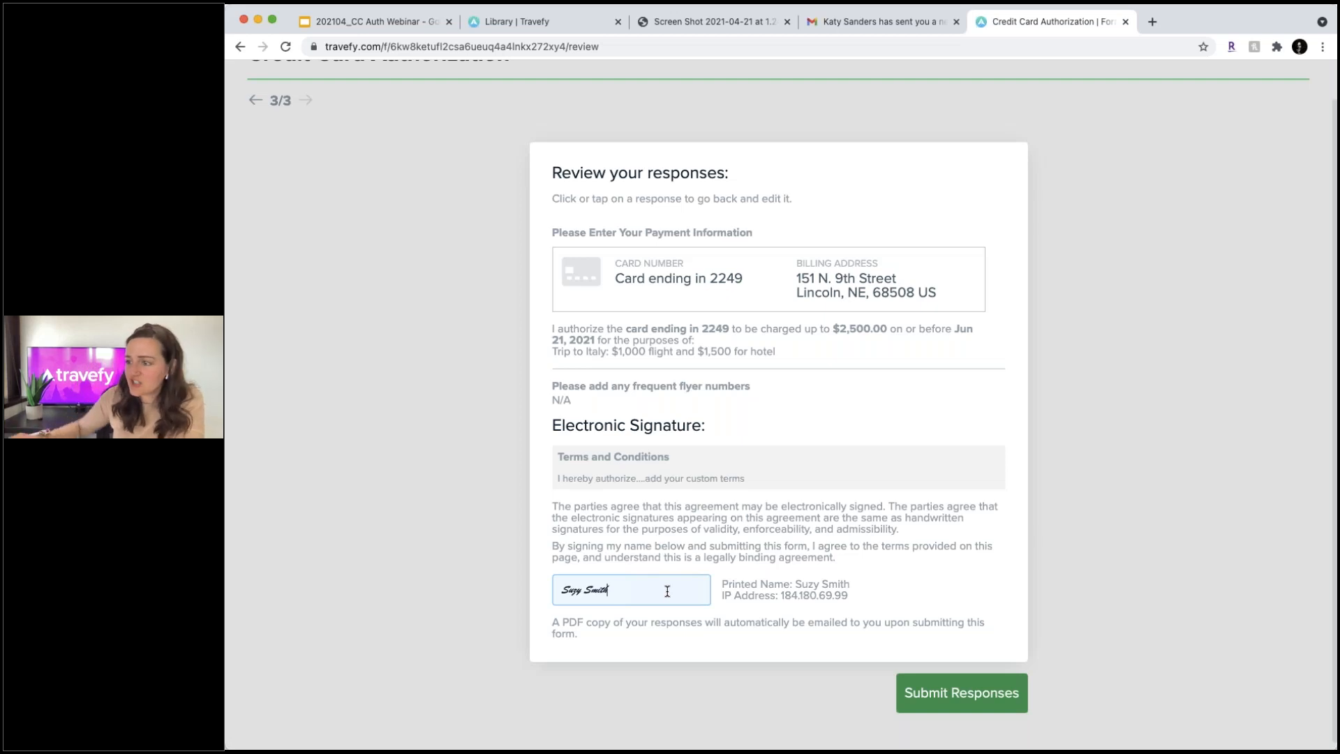
{"action": "mouse_move", "coordinate": [837, 578]}
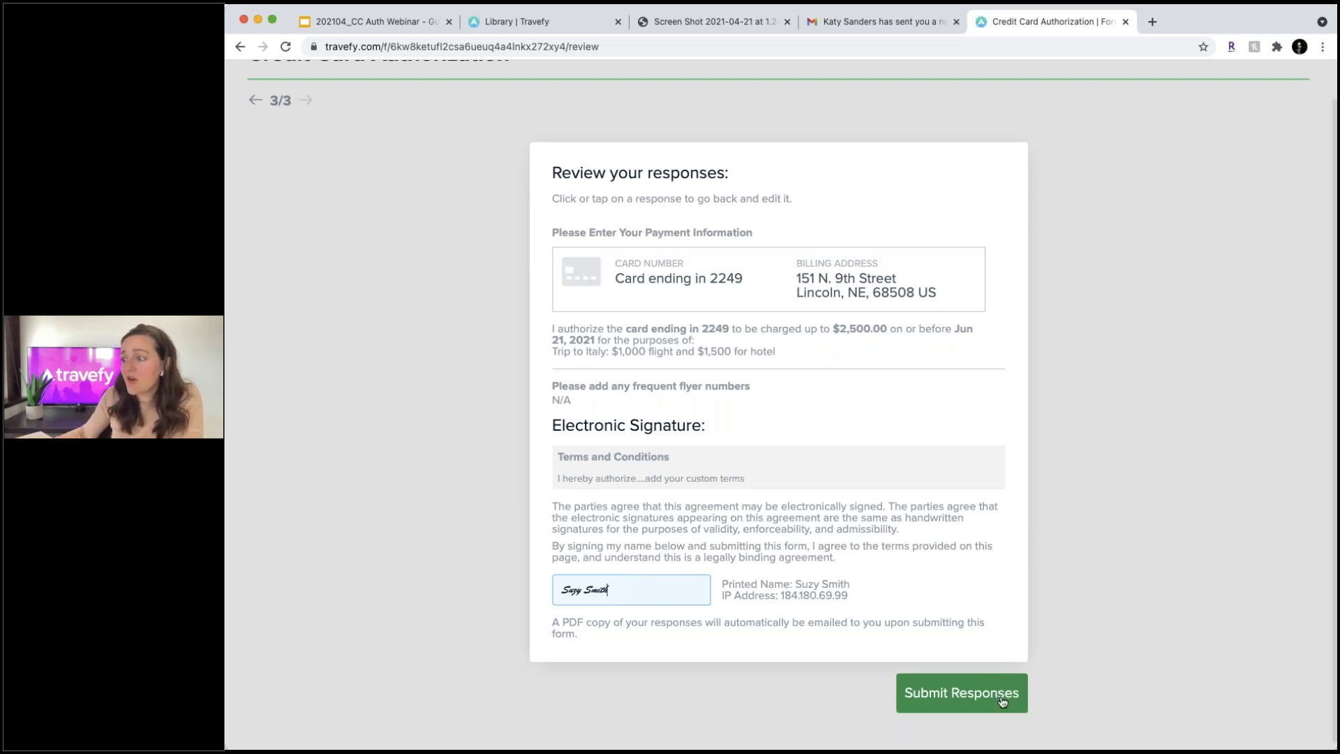
{"action": "left_click", "coordinate": [960, 692]}
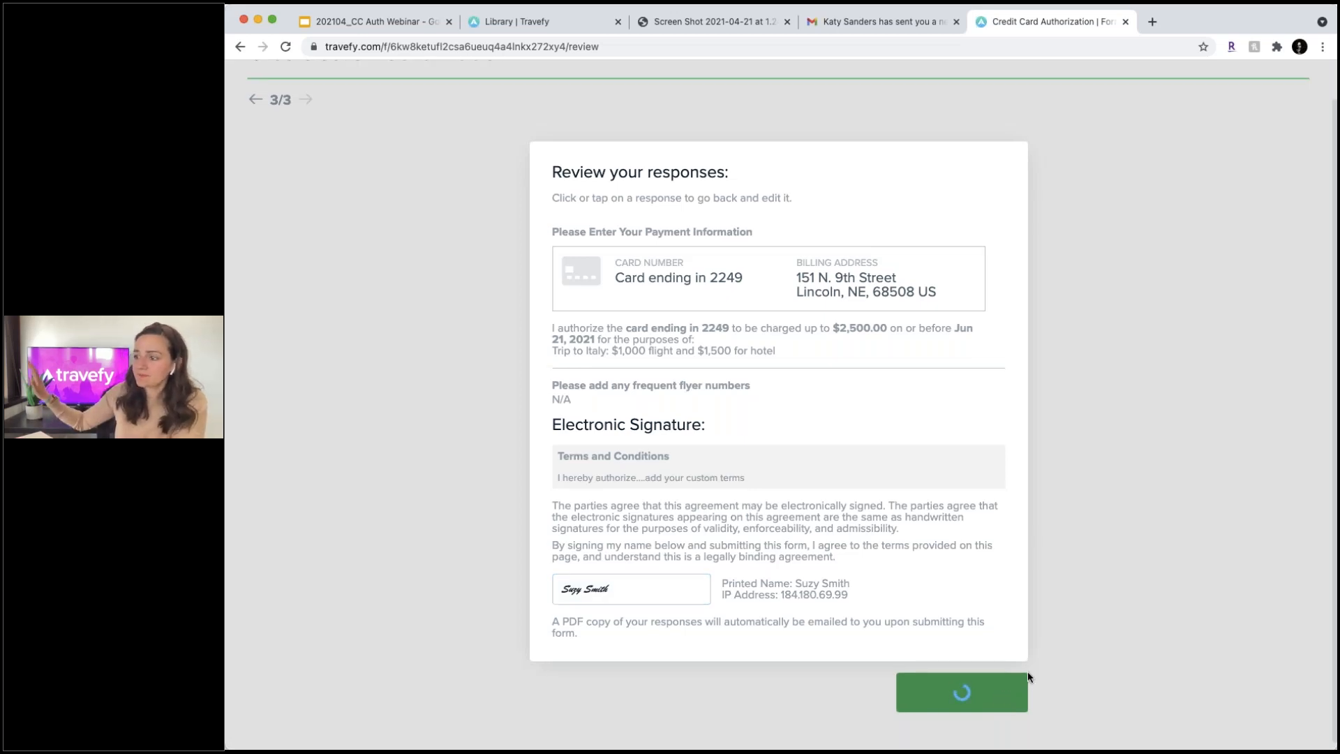
{"action": "left_click", "coordinate": [961, 692]}
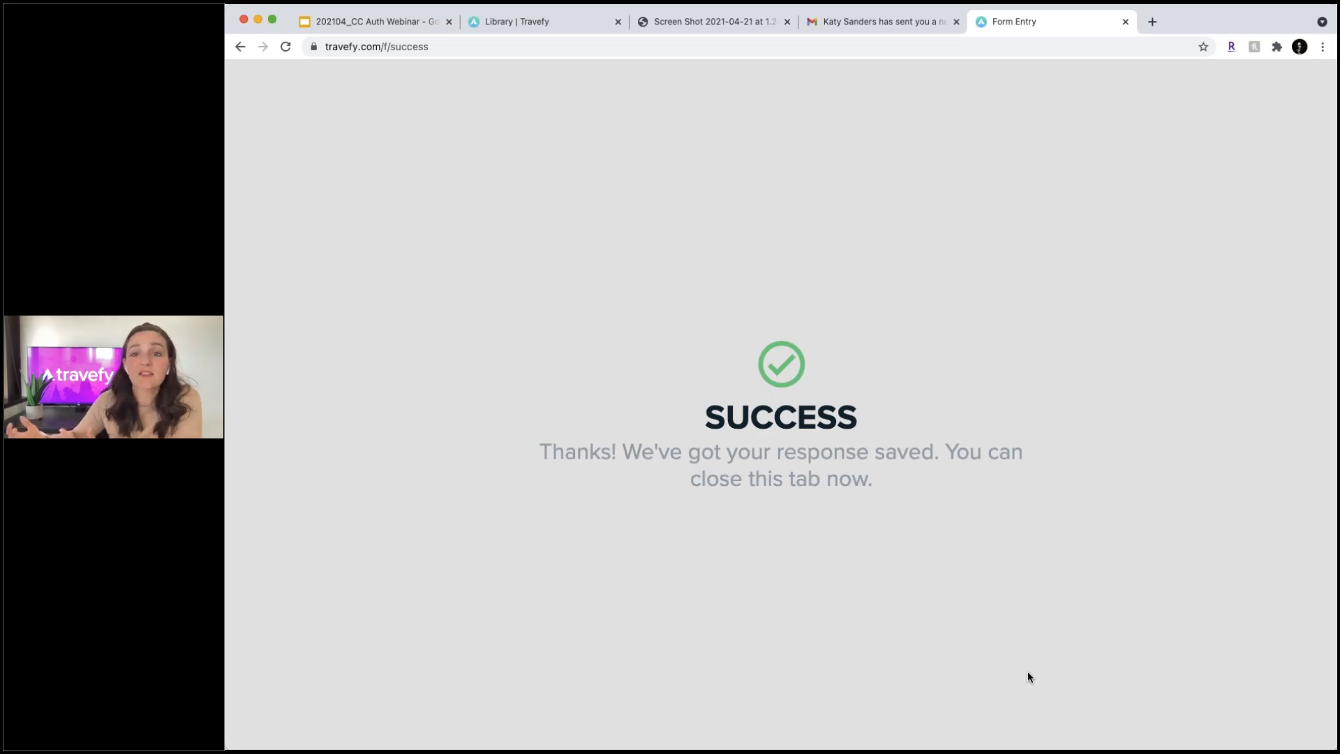
Open the Travefy Notification email in Gmail and follow View the Response to the authorization.
{"action": "left_click", "coordinate": [879, 21]}
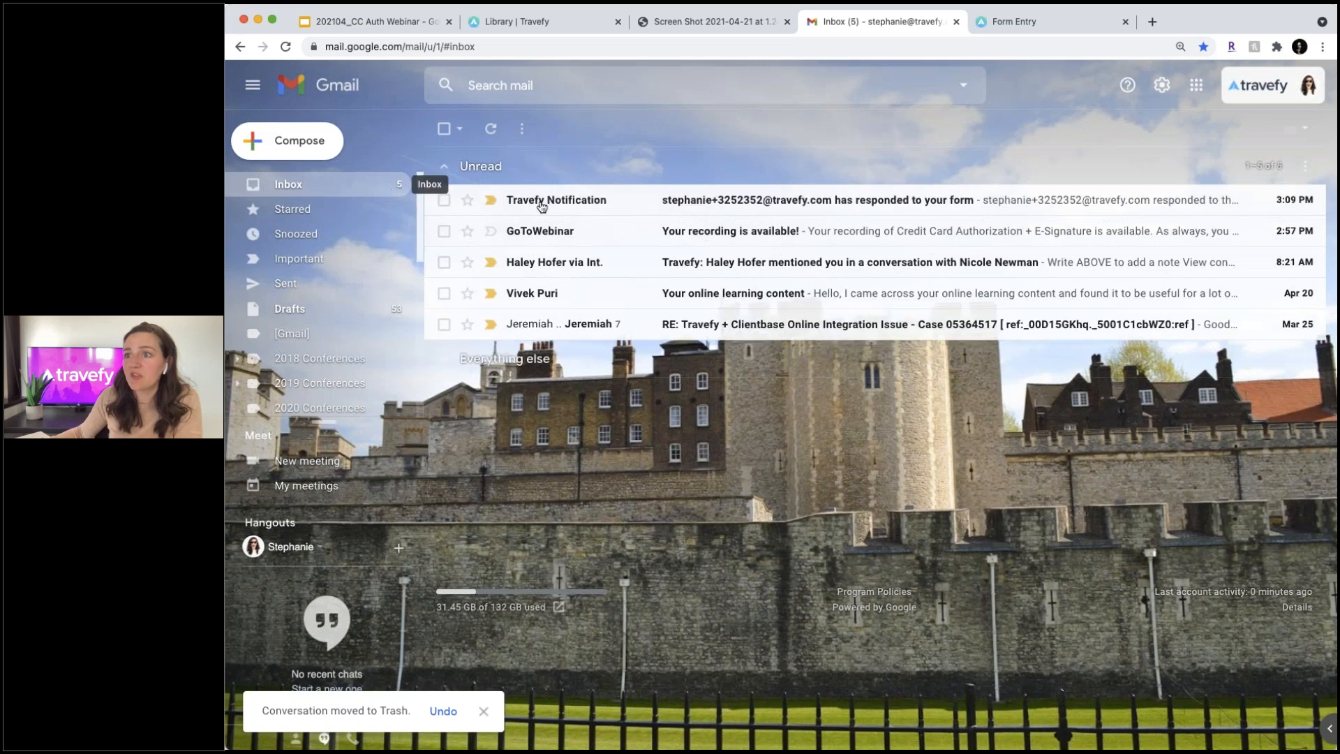
{"action": "left_click", "coordinate": [556, 200]}
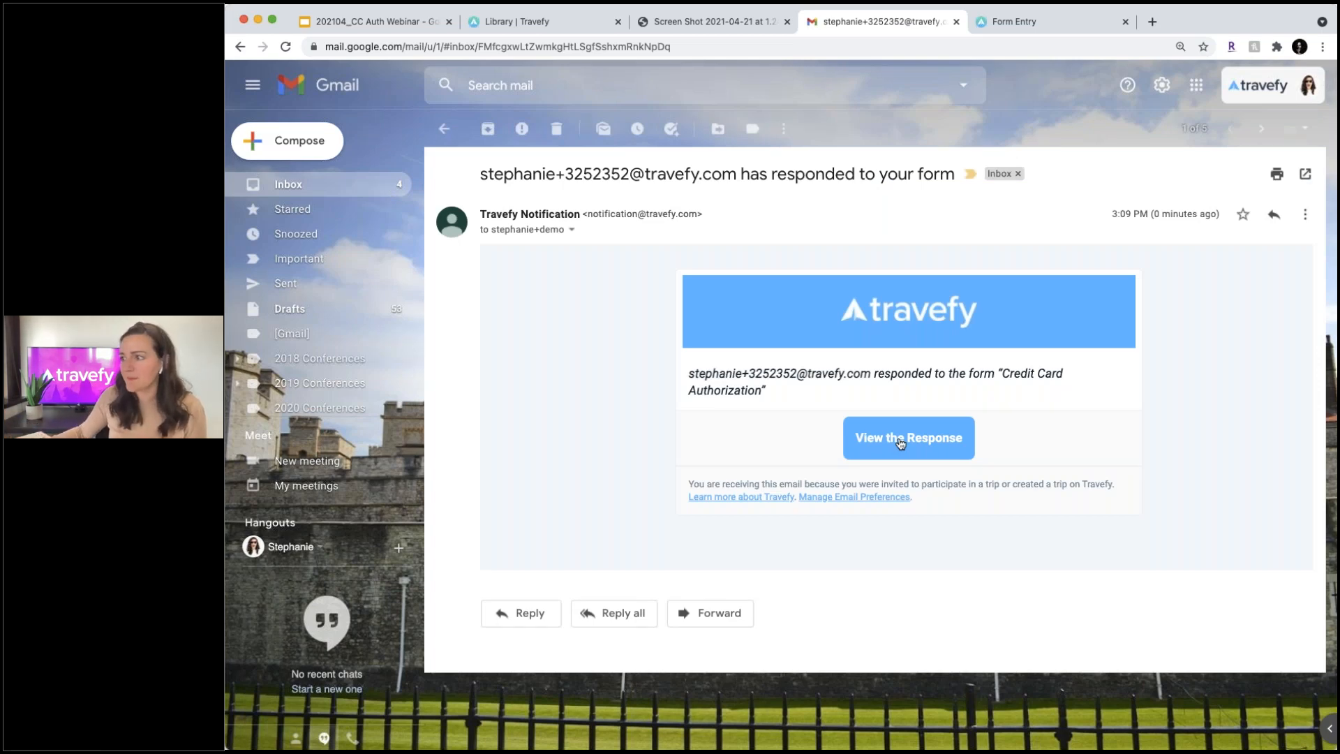
{"action": "left_click", "coordinate": [907, 438]}
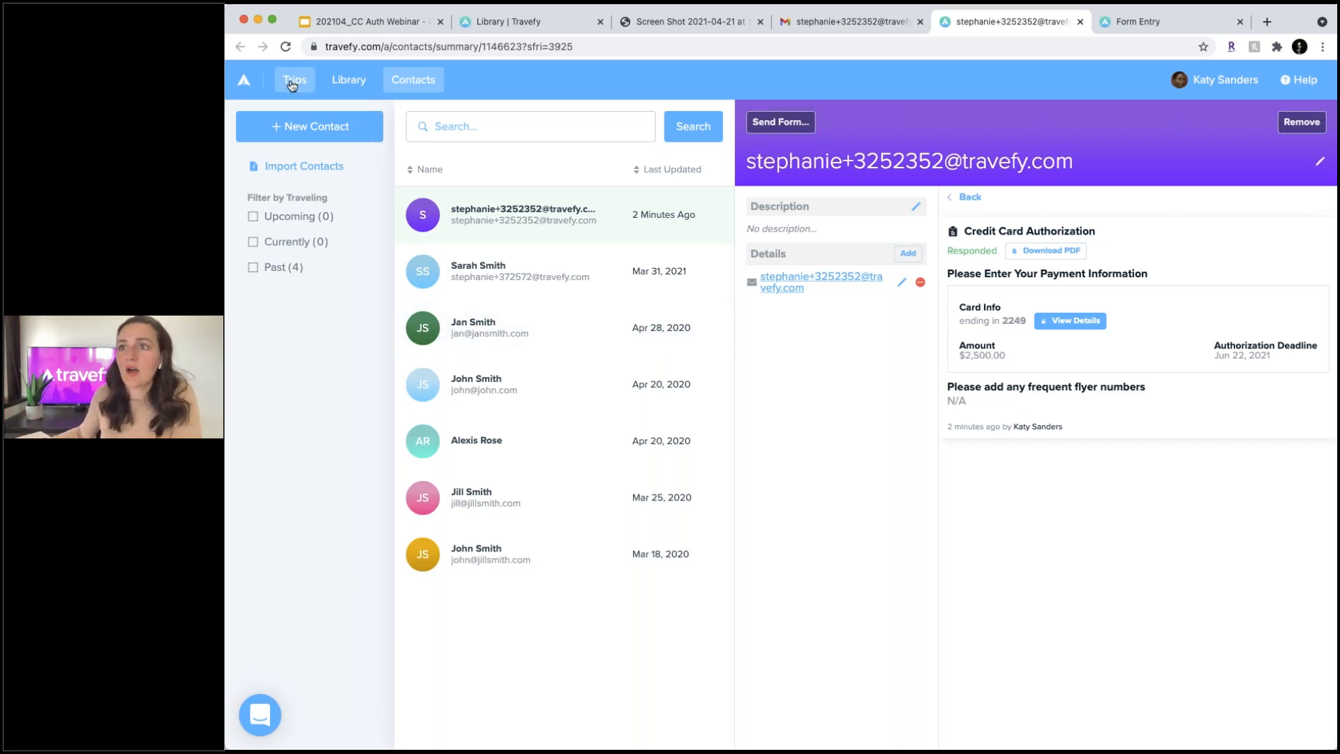
{"action": "left_click", "coordinate": [294, 79]}
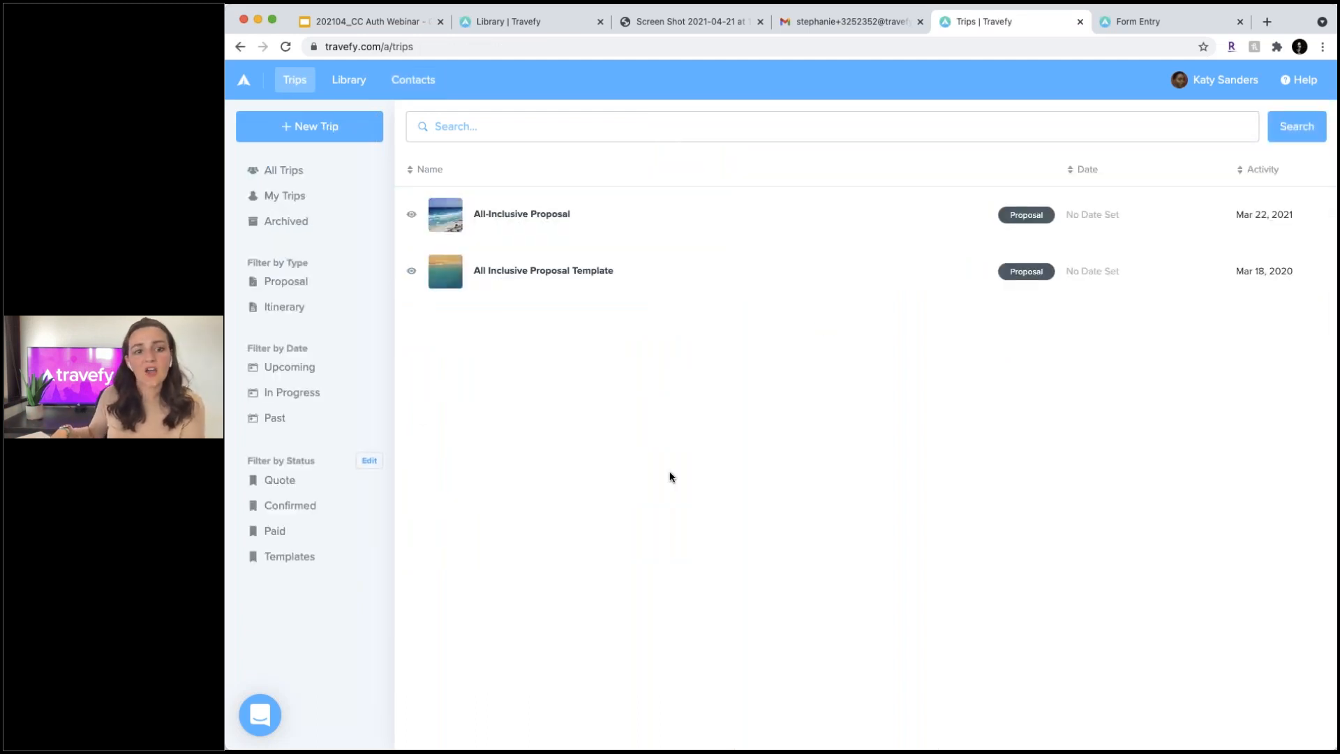
{"action": "mouse_move", "coordinate": [412, 80]}
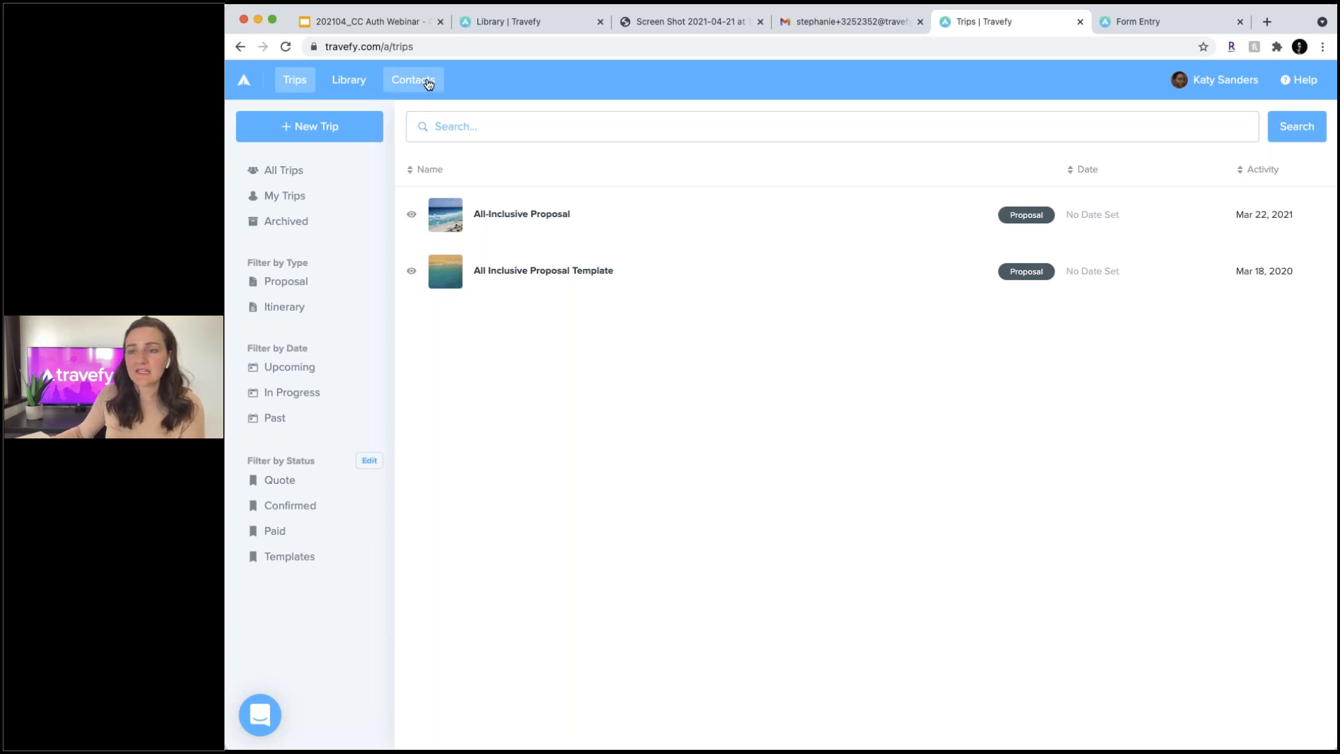
{"action": "left_click", "coordinate": [413, 80]}
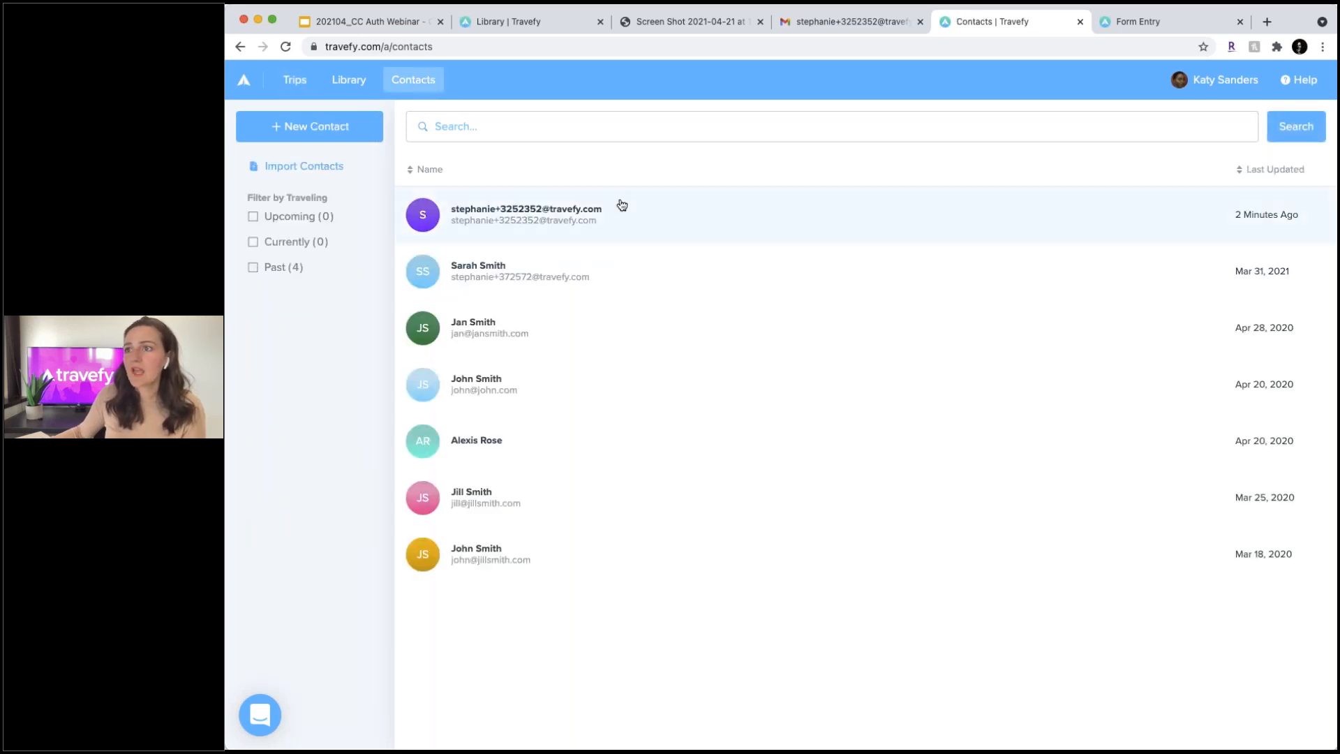
{"action": "left_click", "coordinate": [526, 213]}
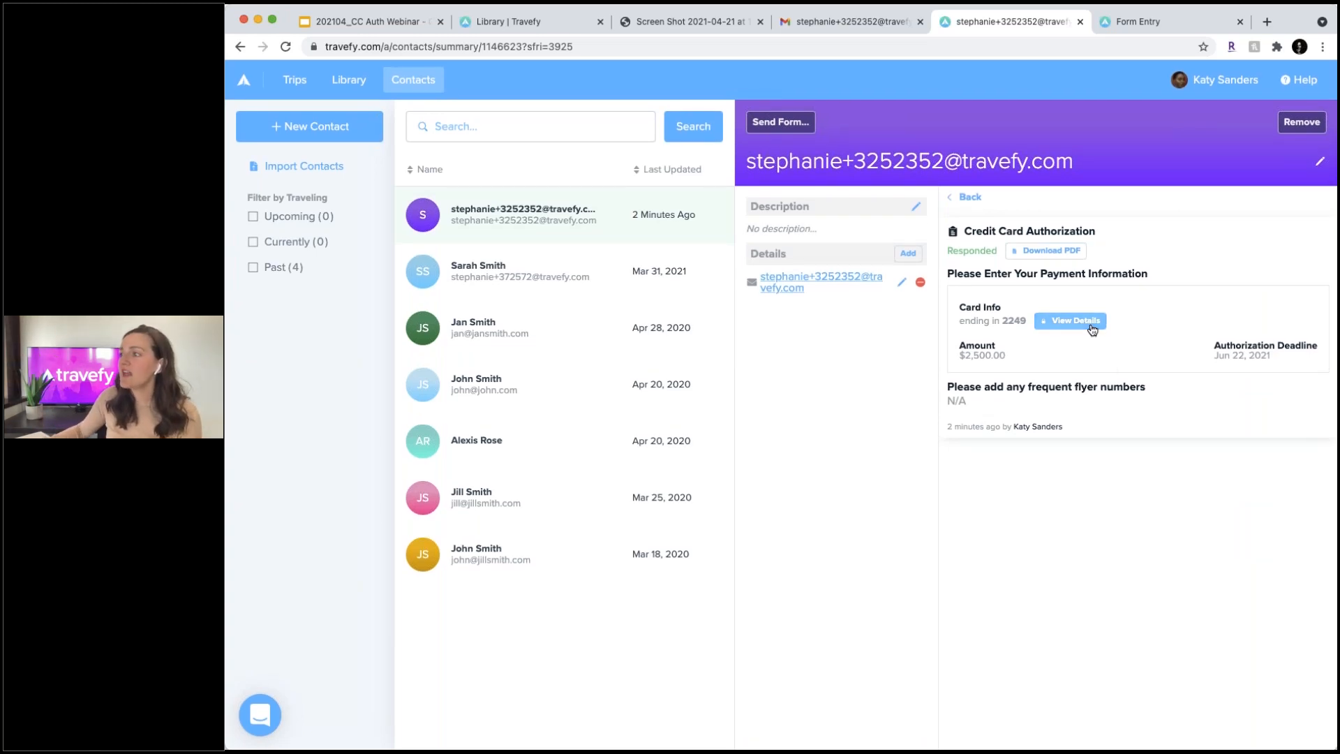
{"action": "left_click", "coordinate": [1070, 320]}
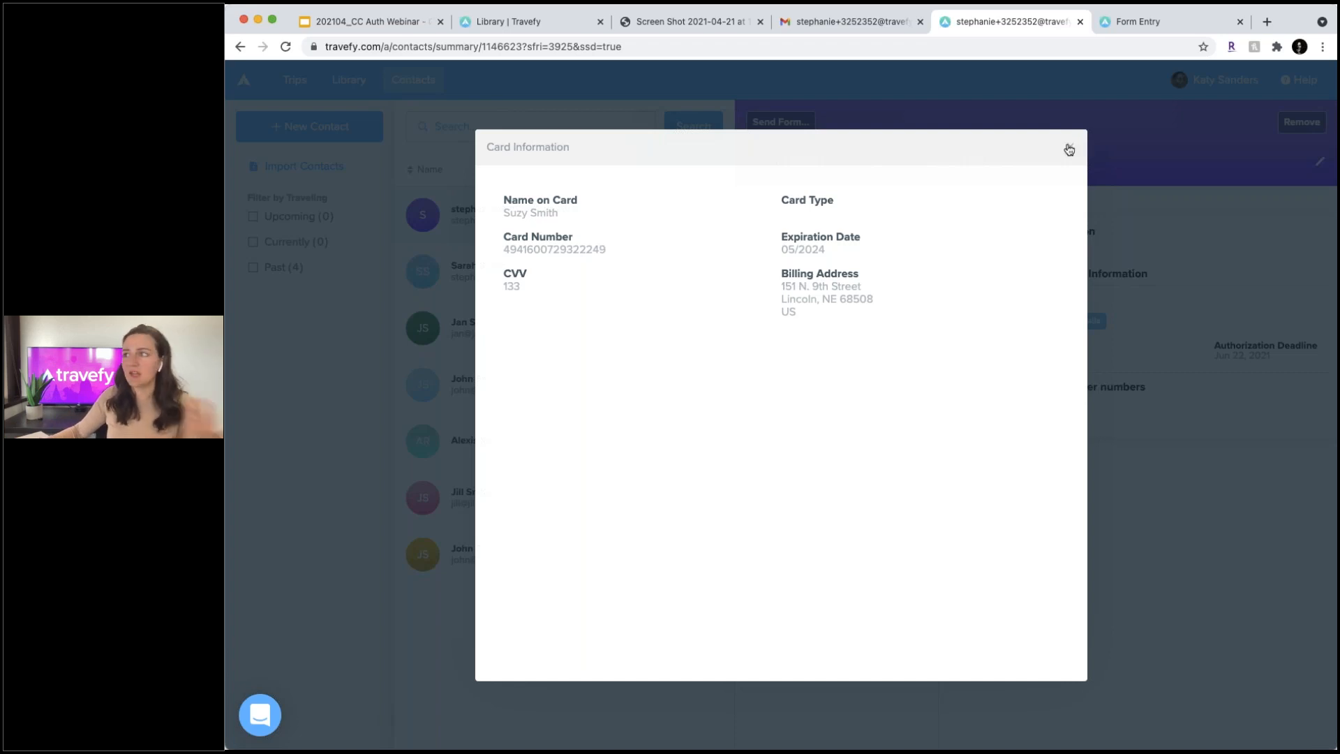
{"action": "left_click", "coordinate": [1069, 150]}
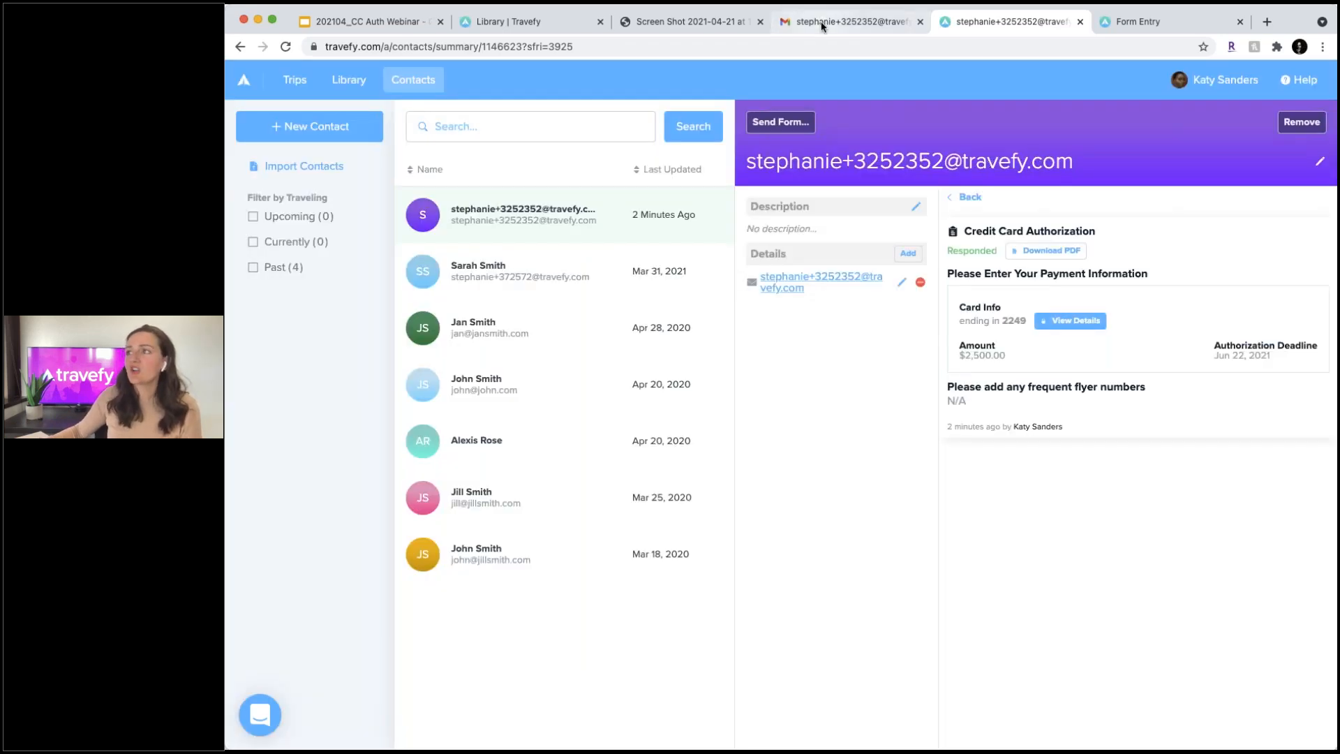
{"action": "left_click", "coordinate": [846, 21]}
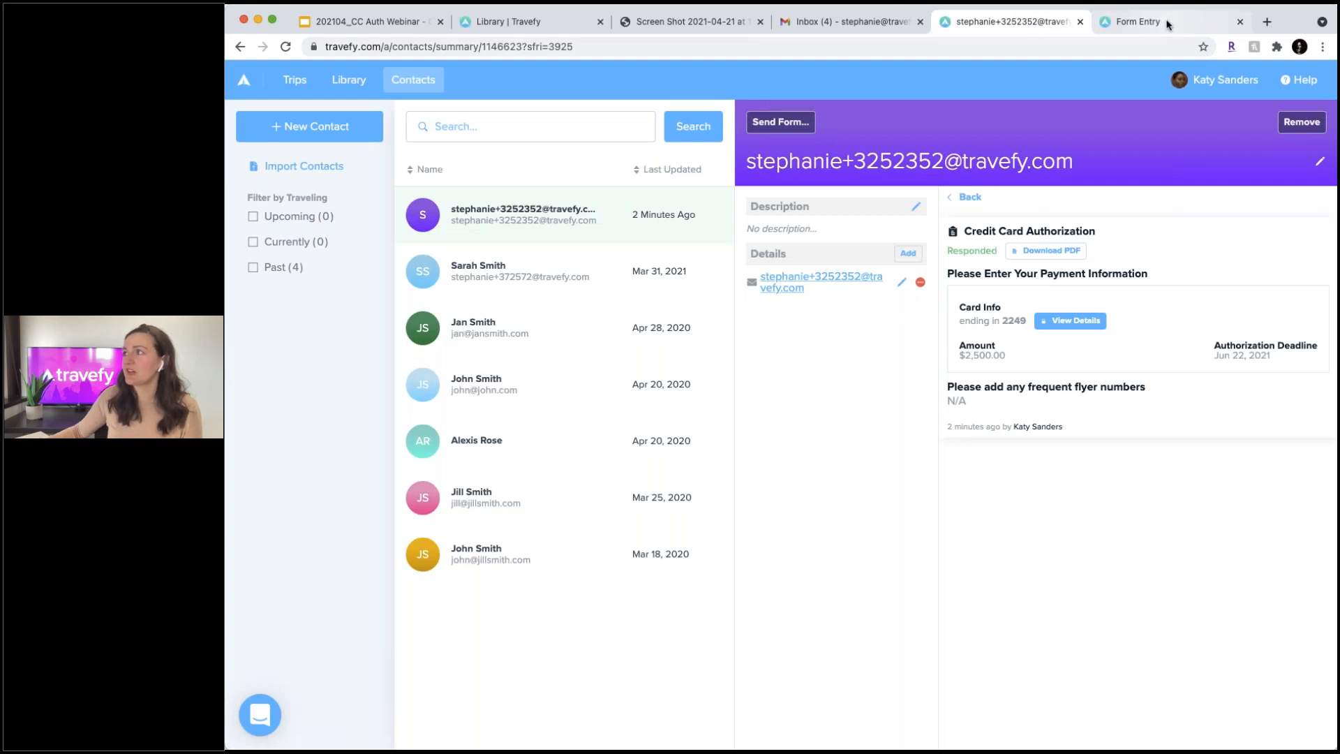
Close the Form Entry success tab, returning to the client's authorization response.
{"action": "left_click", "coordinate": [1239, 22]}
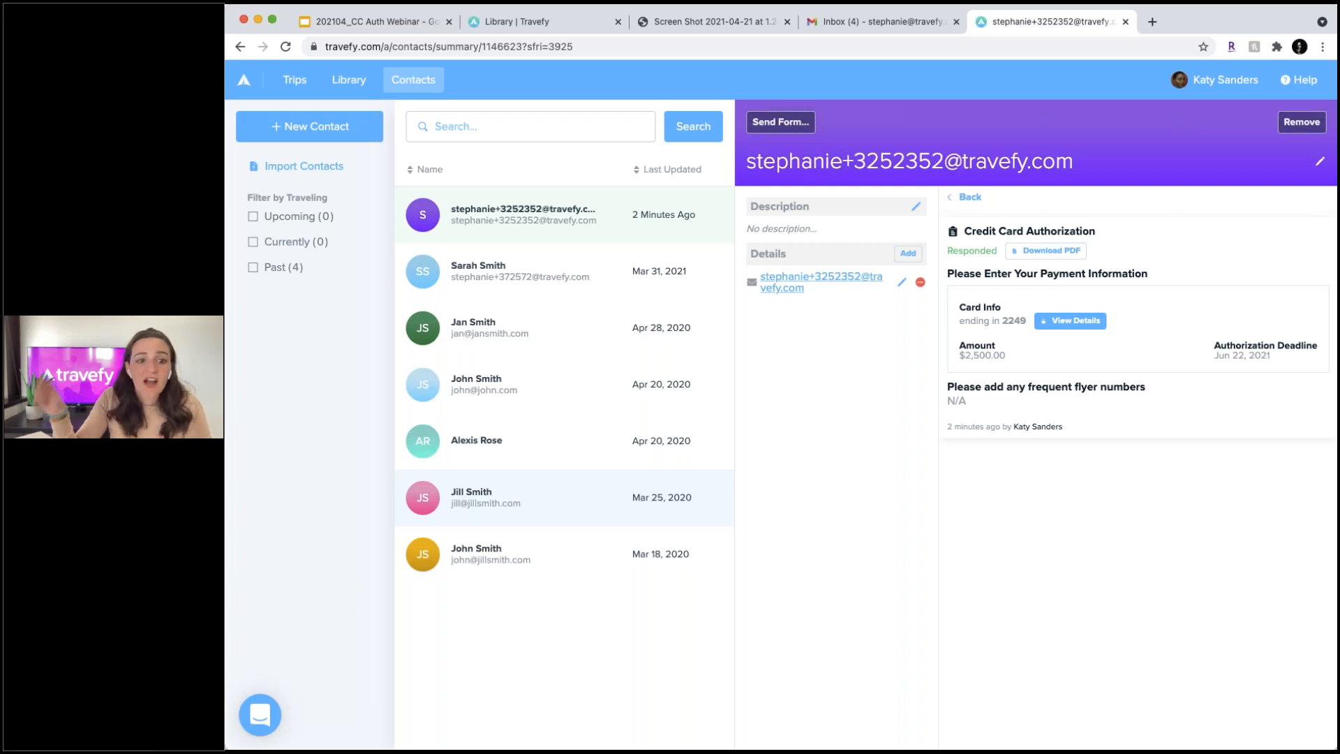
{"action": "mouse_move", "coordinate": [437, 529]}
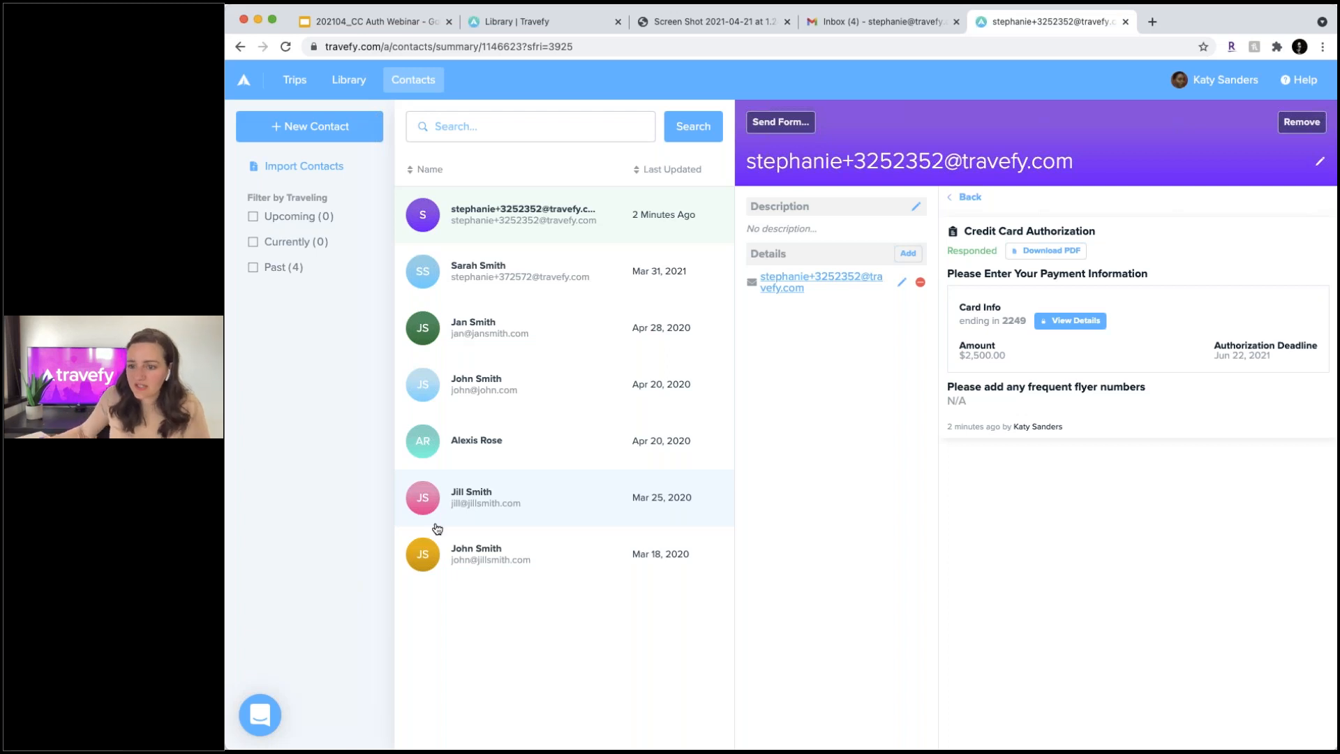